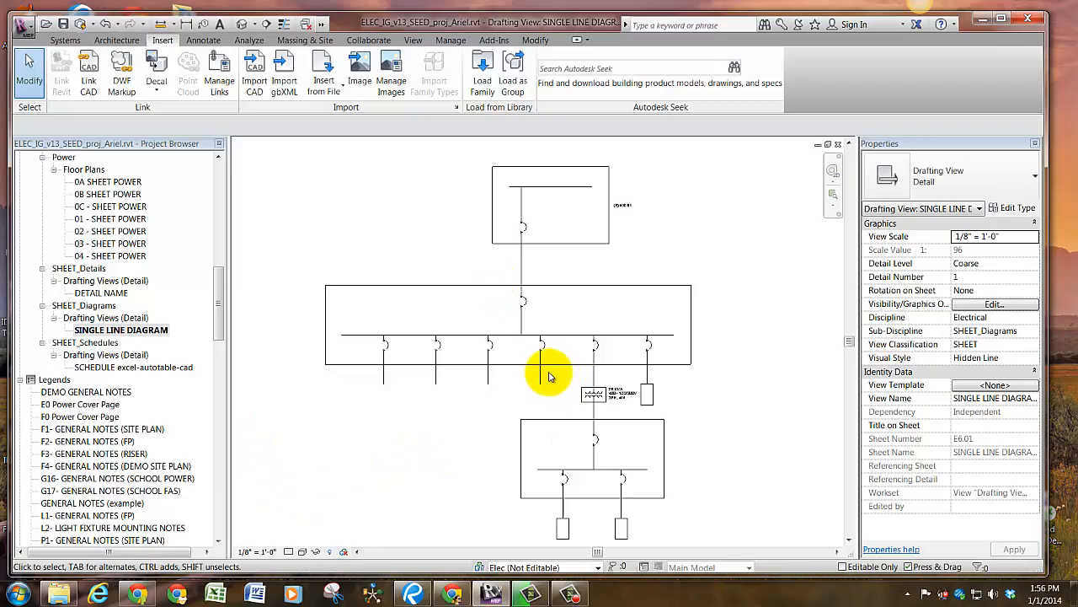
mouse_move(473, 310)
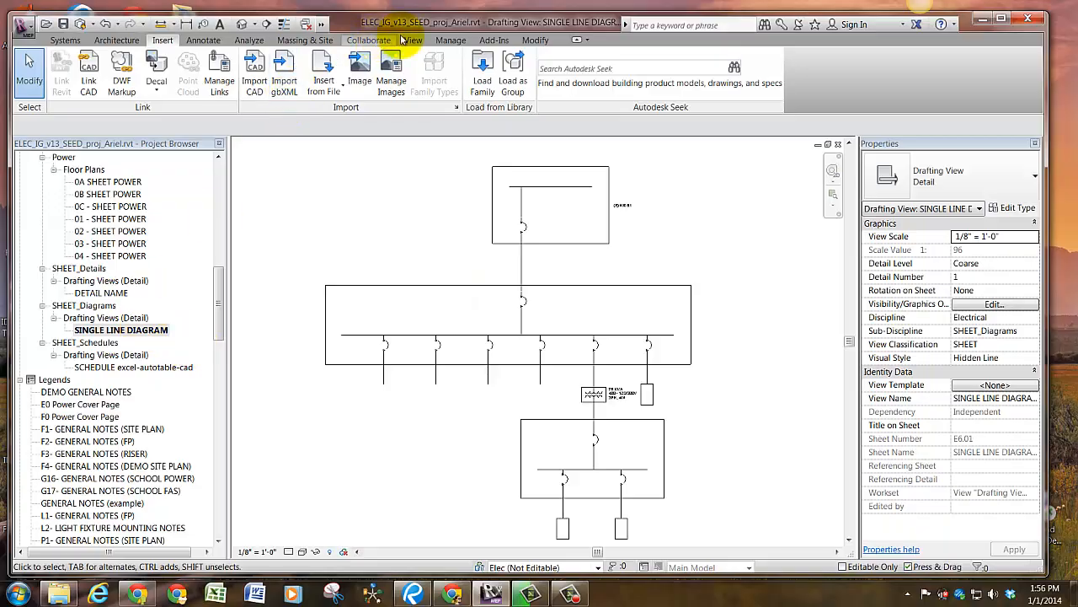
Start creating a new drafting view from the View tools, then cancel it.
click(412, 41)
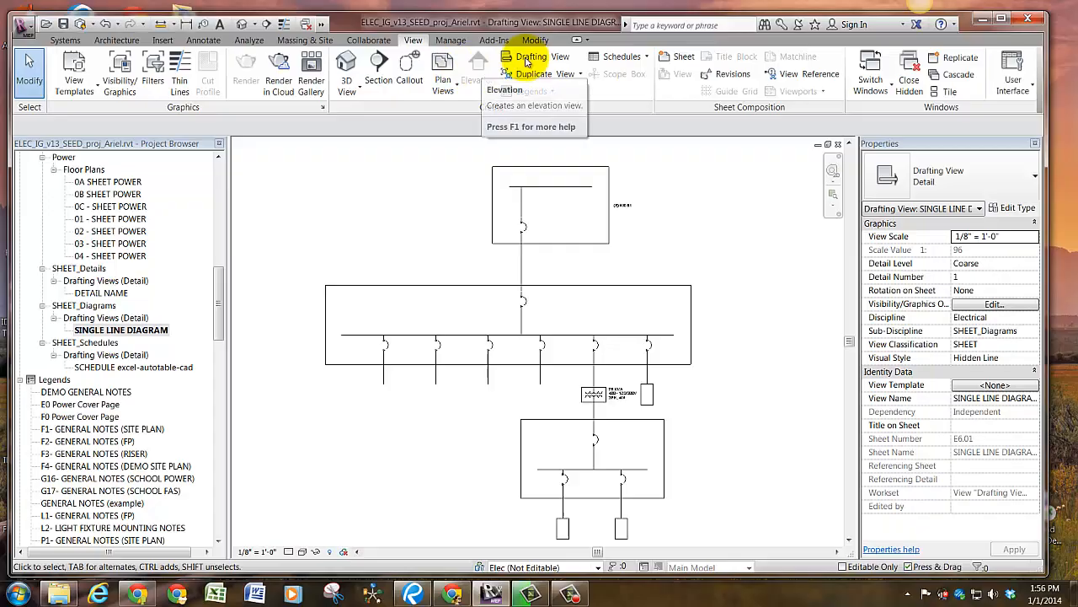
click(531, 58)
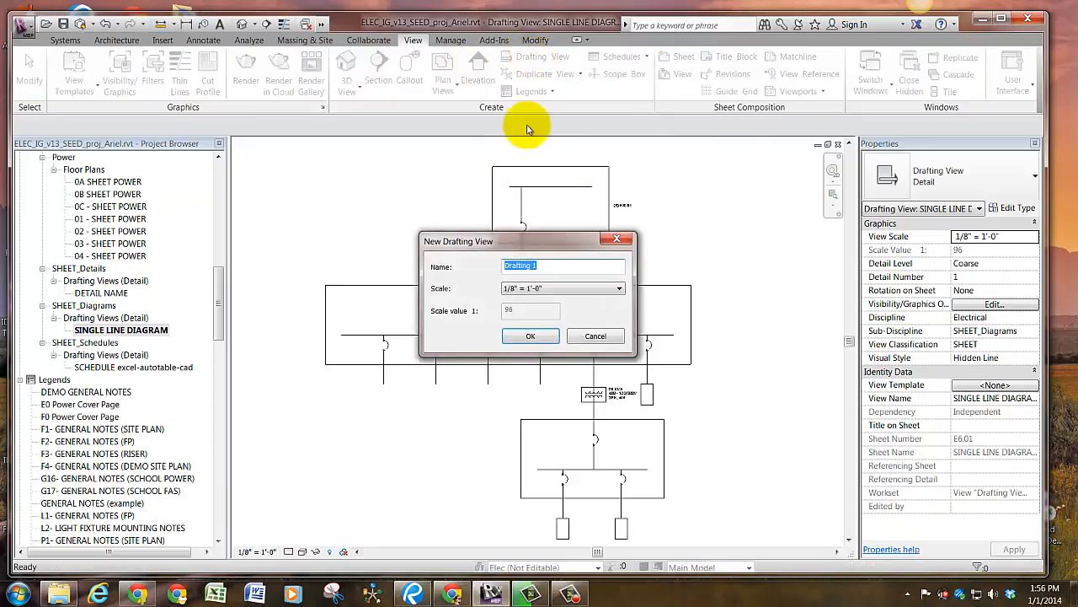
mouse_move(581, 300)
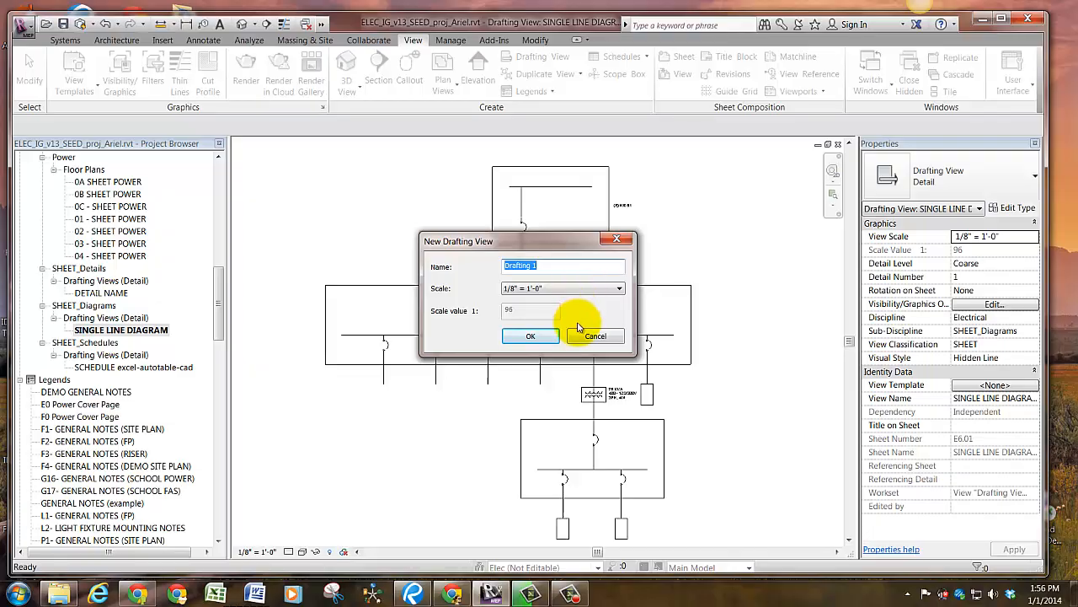
click(595, 336)
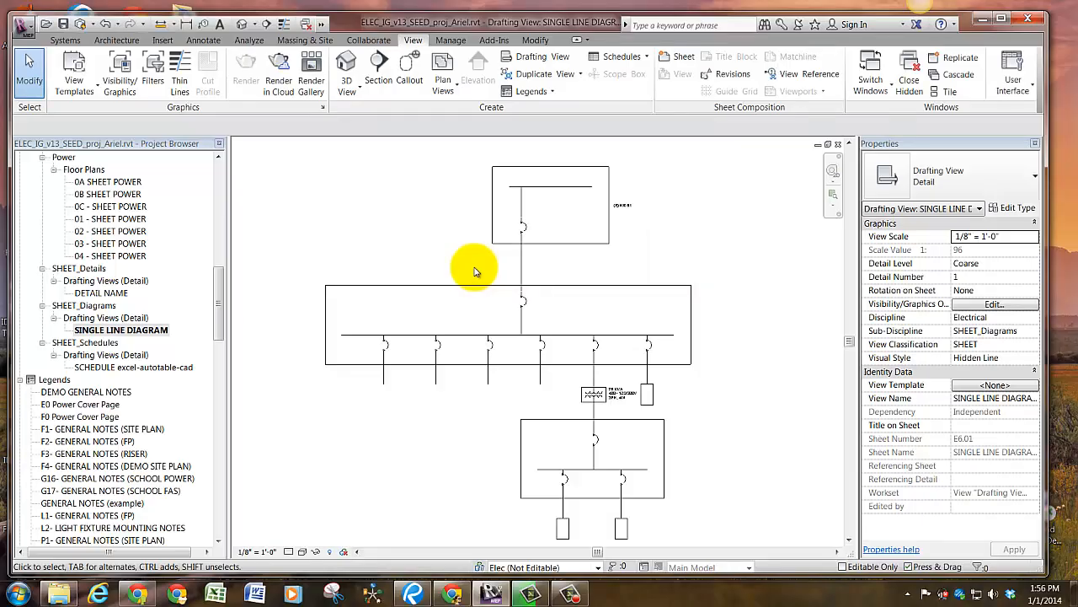
mouse_move(523, 160)
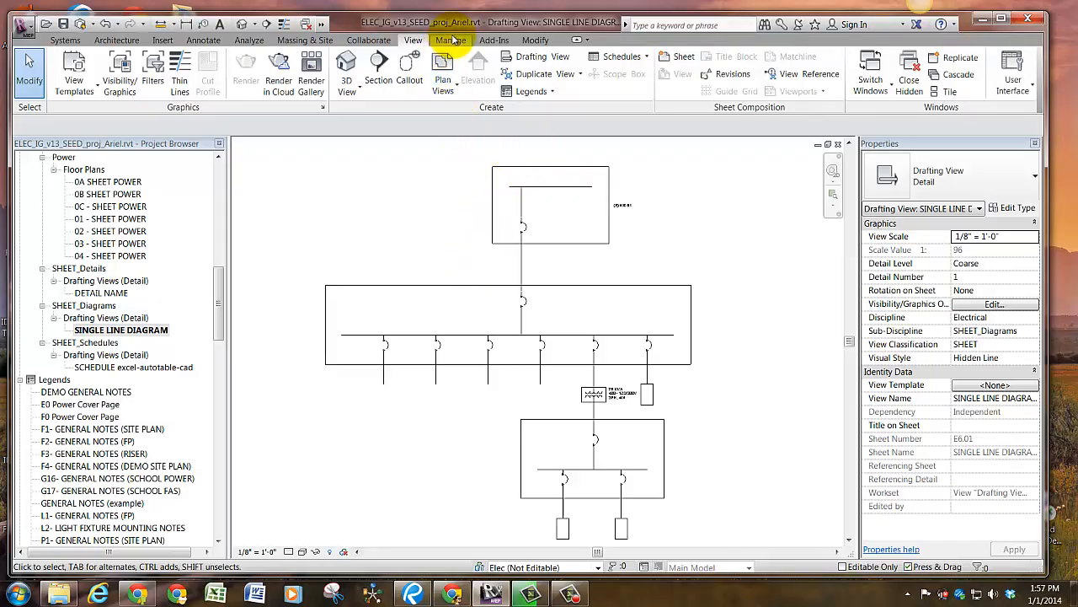
Bring up Line Styles via Manage > Additional Settings and expand the Lines subcategories.
click(452, 40)
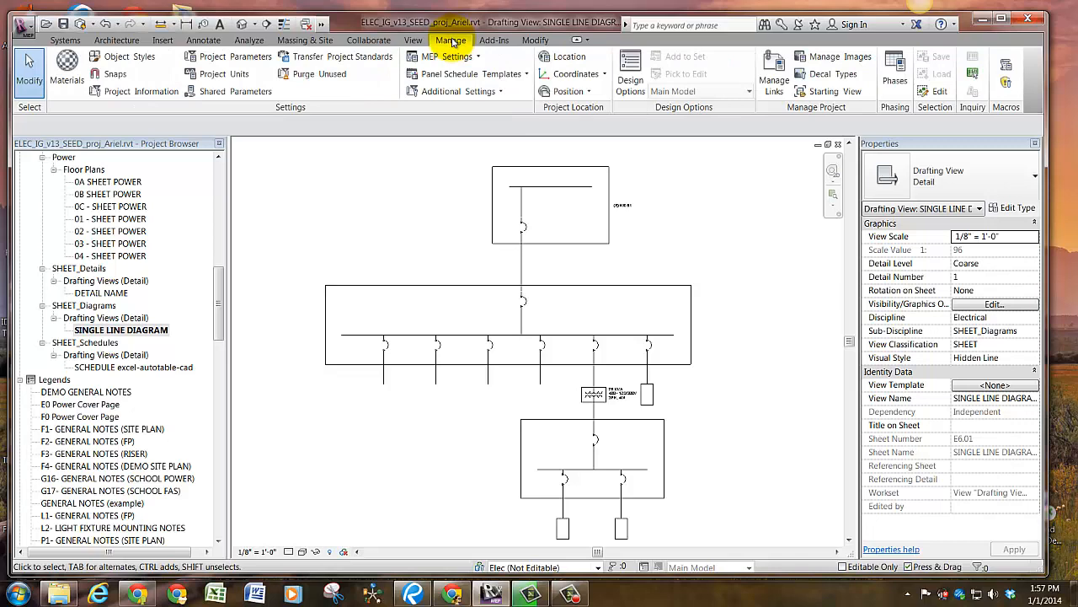
click(455, 91)
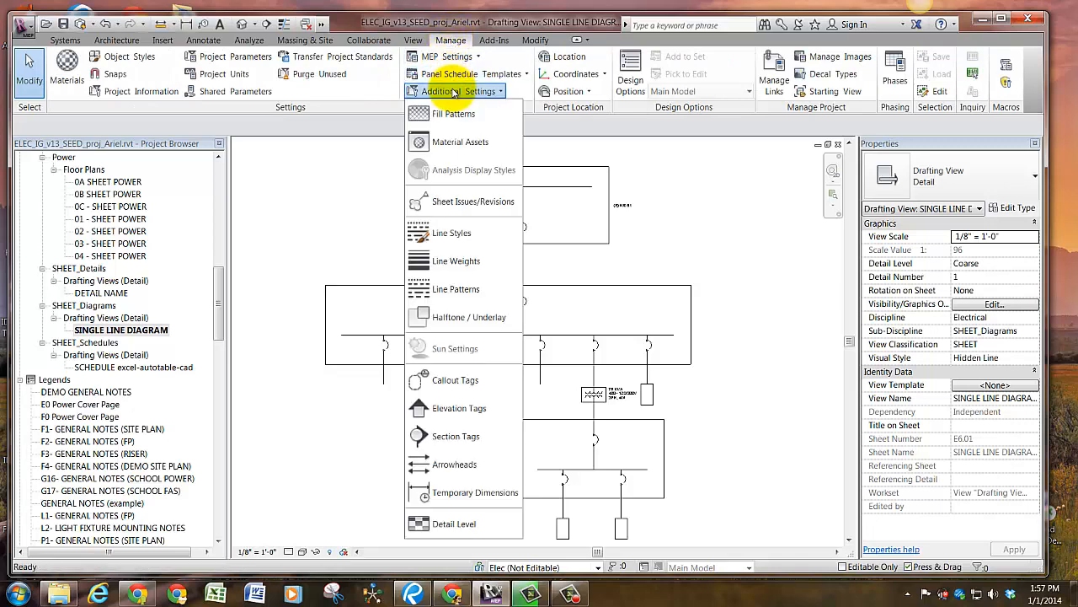
mouse_move(451, 233)
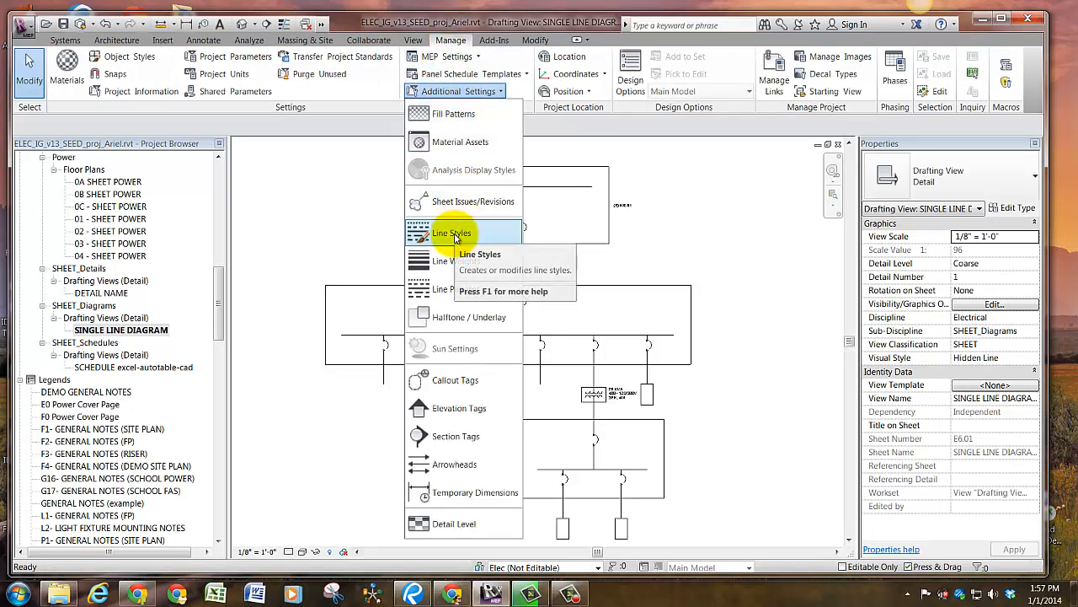
click(452, 232)
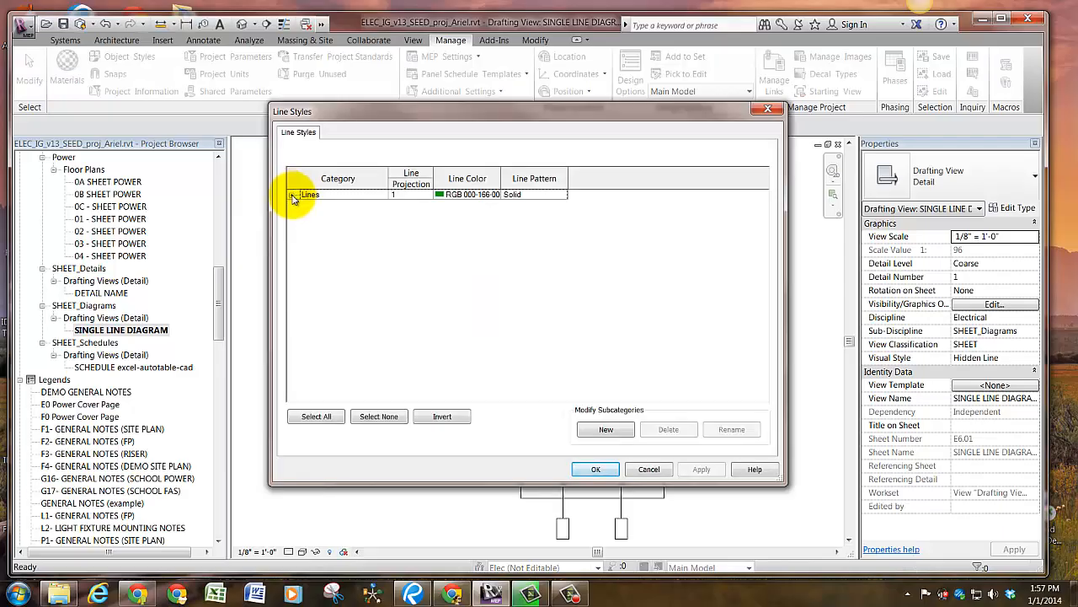
click(293, 194)
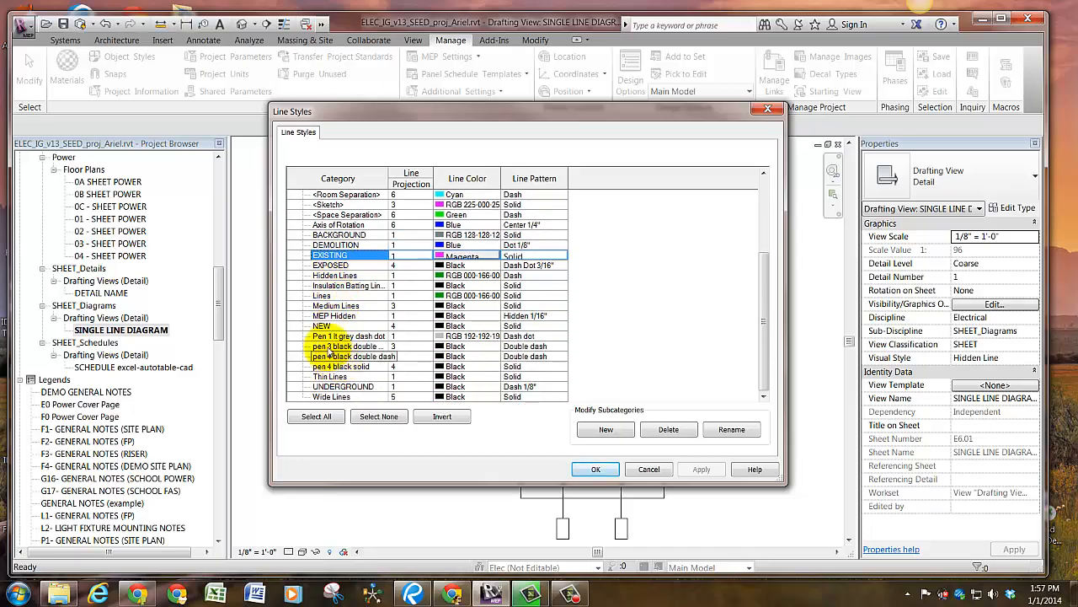
click(347, 337)
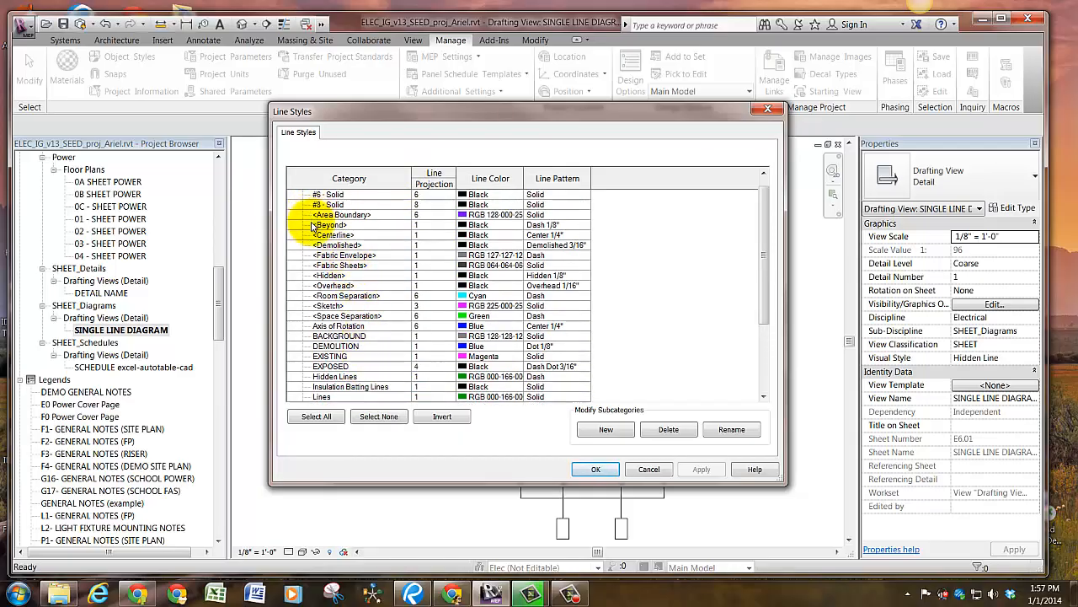
click(345, 255)
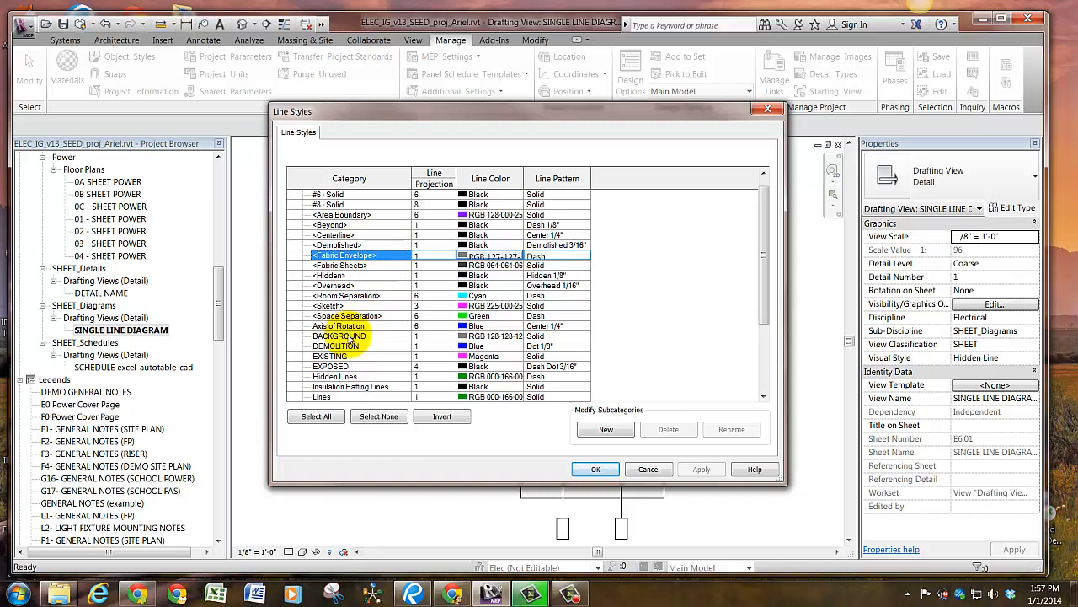
scroll(down, 3)
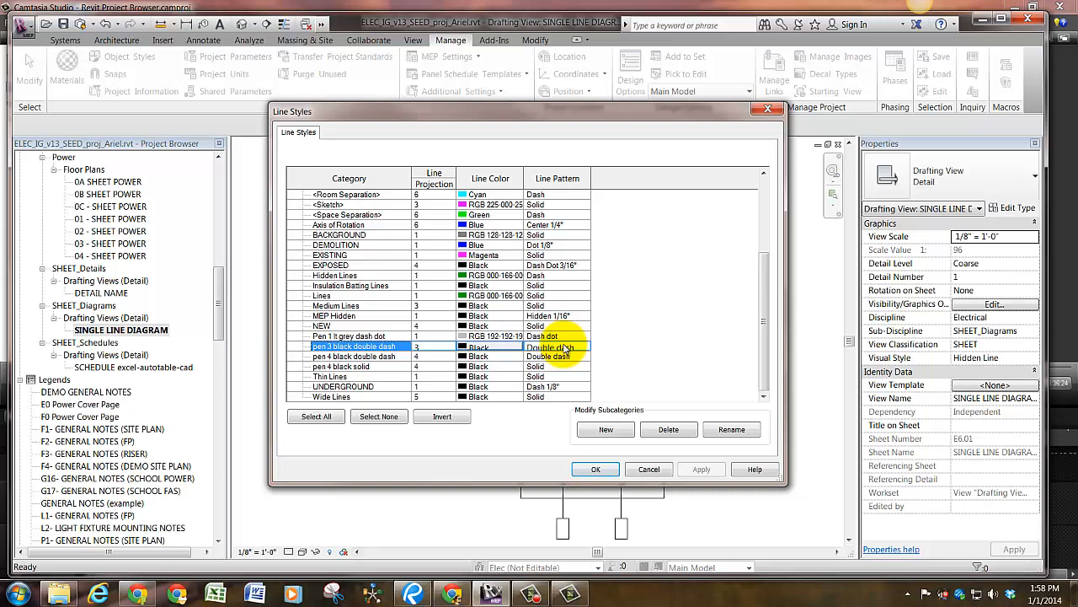
Set pen 3 black double dash to the Double dash pattern and apply with OK.
click(585, 347)
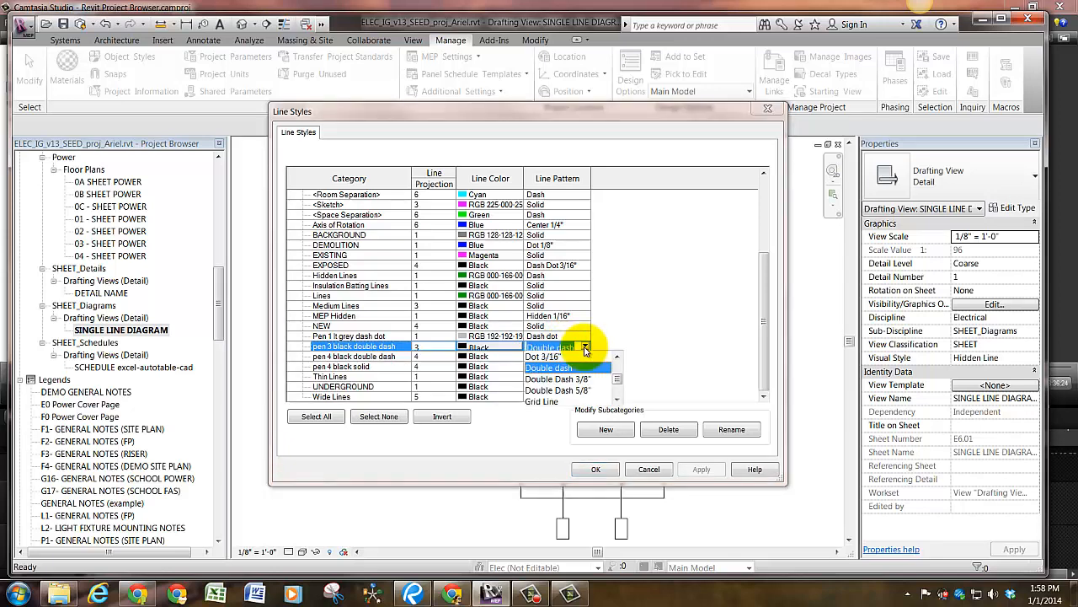
scroll(down, 3)
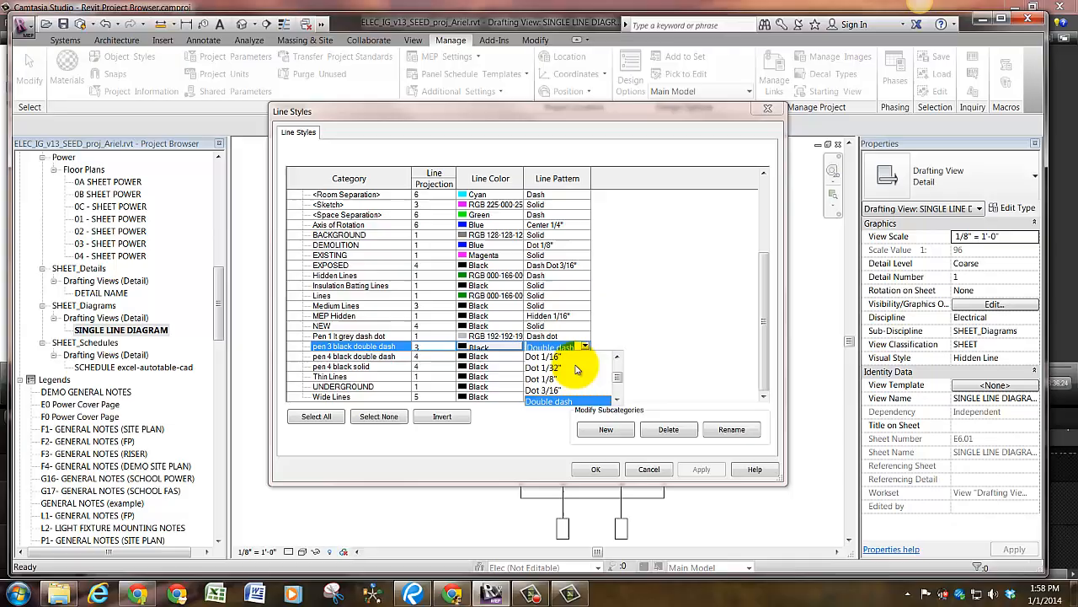
click(549, 347)
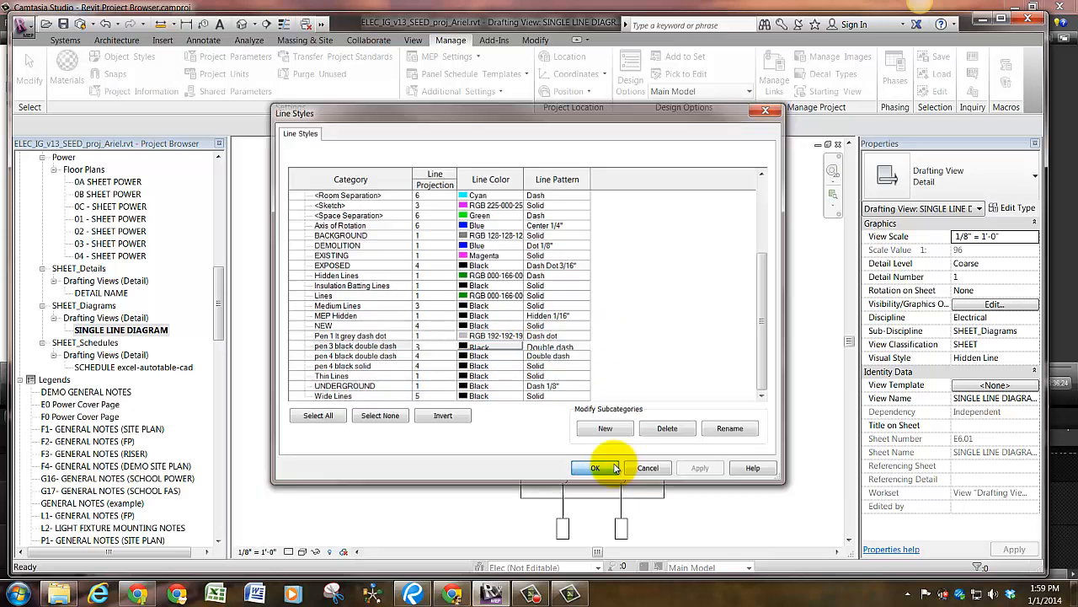
click(596, 469)
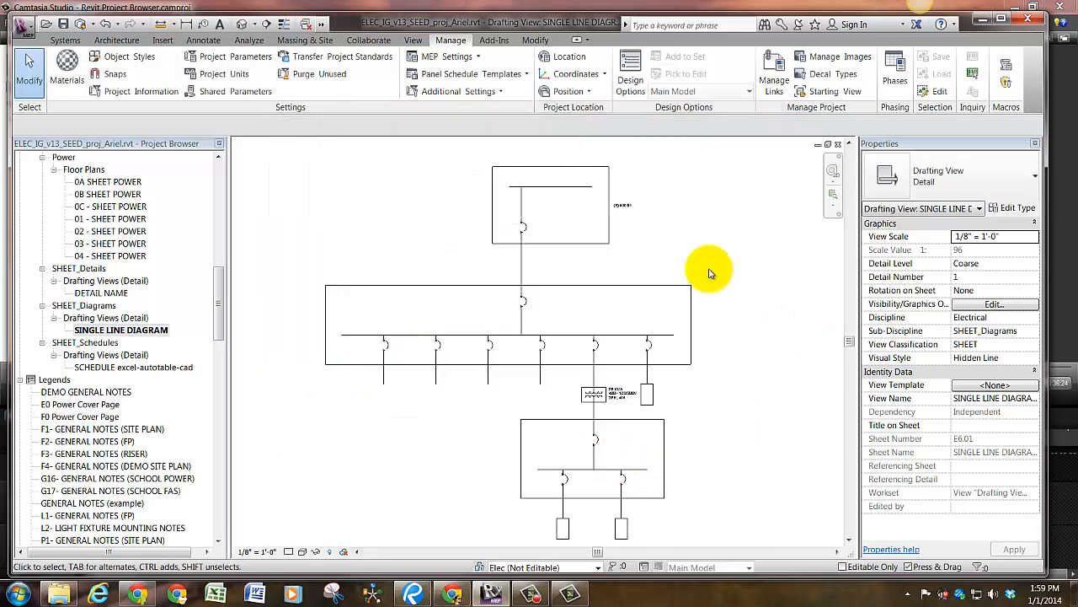
mouse_move(570, 159)
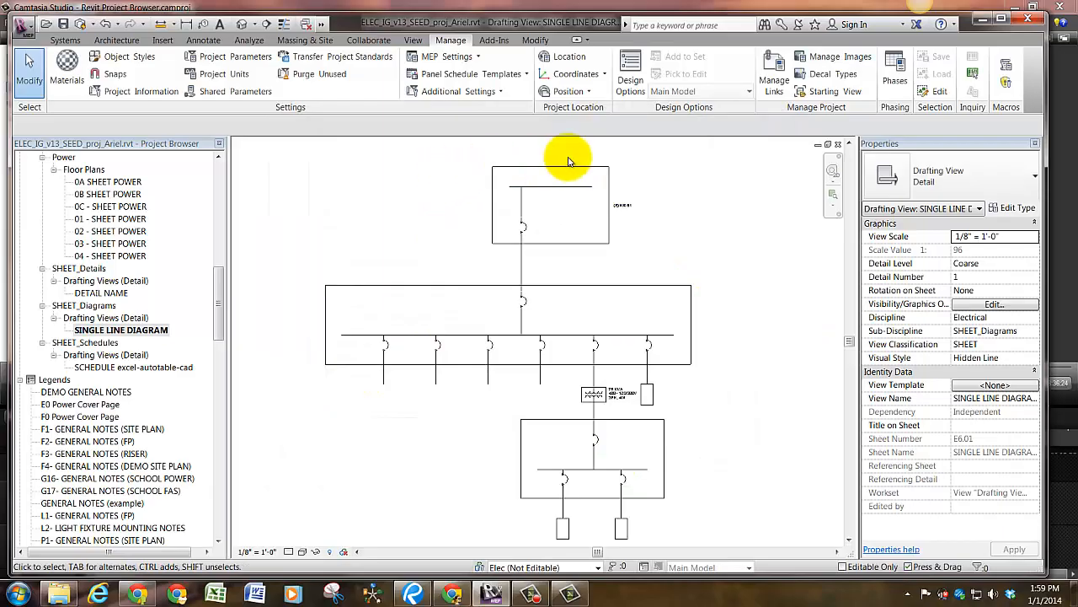
Draw a 27'-0" detail line in the pen 4 black double dash style, then deselect it.
click(202, 40)
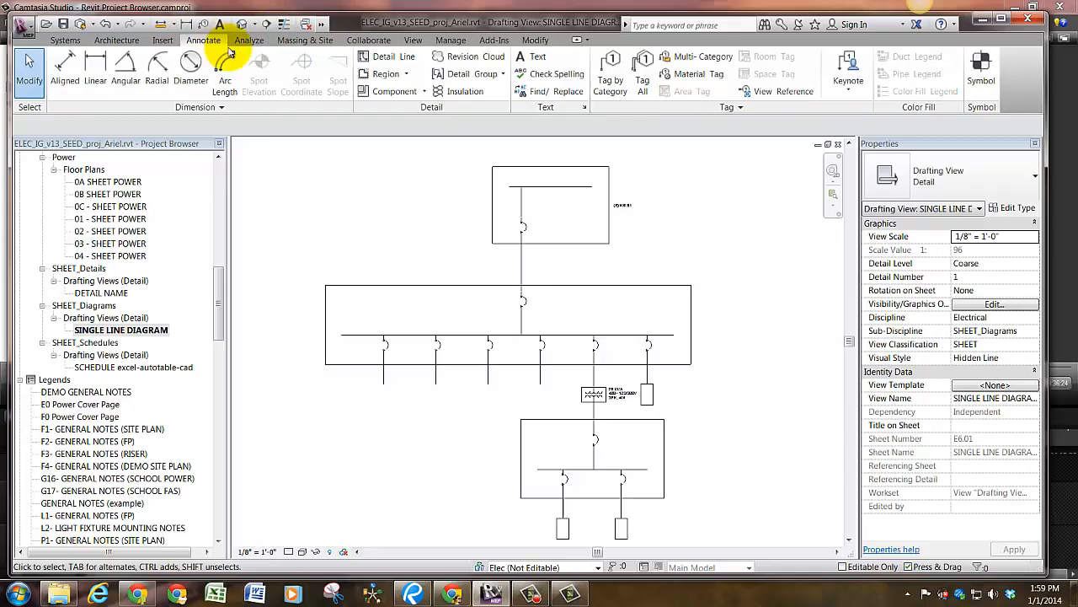
click(384, 57)
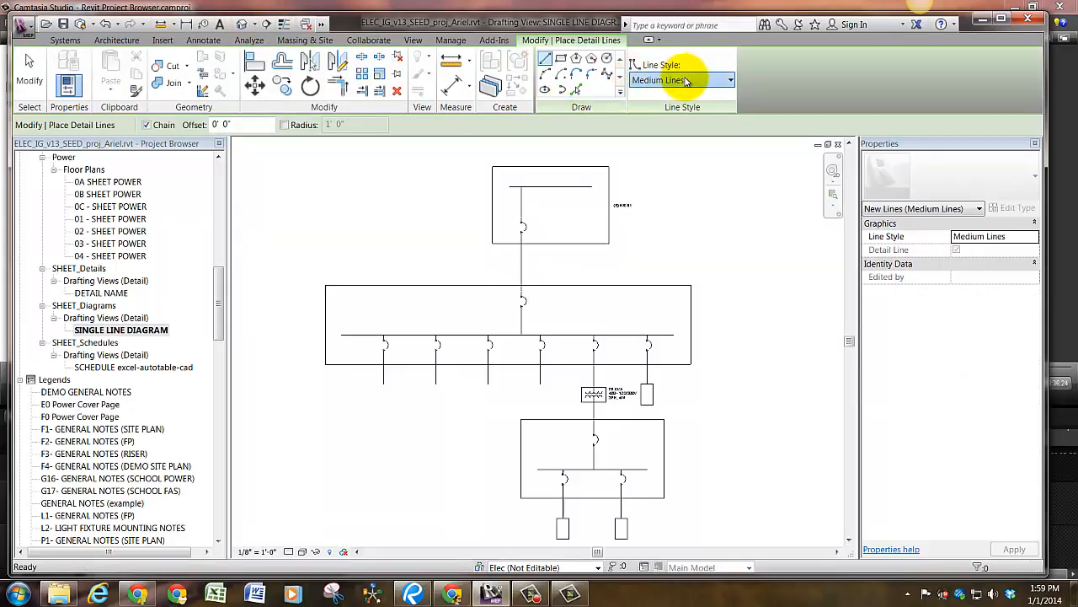
click(730, 79)
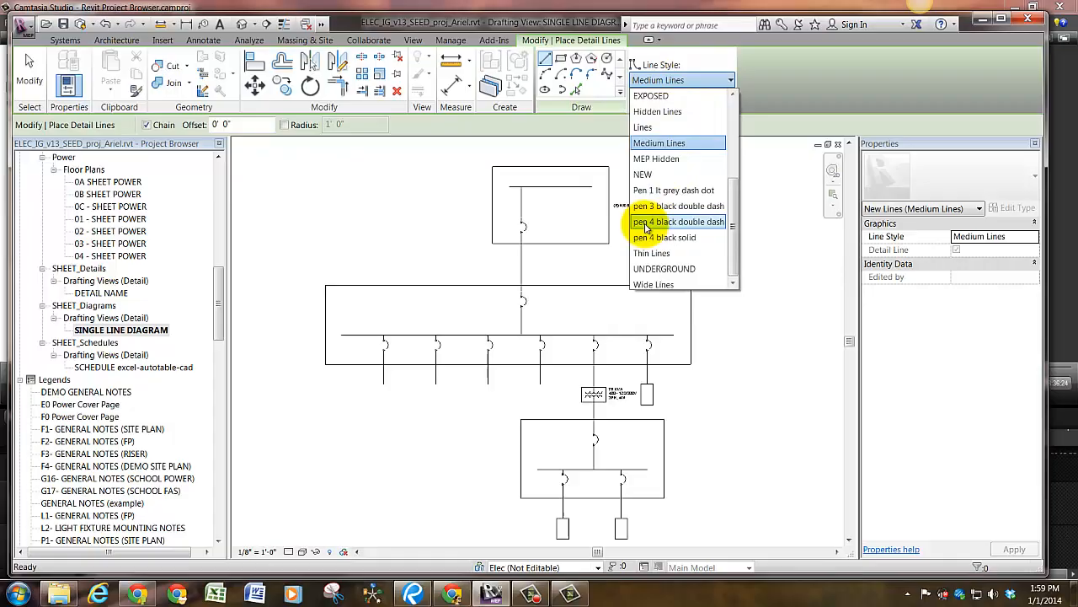
click(678, 223)
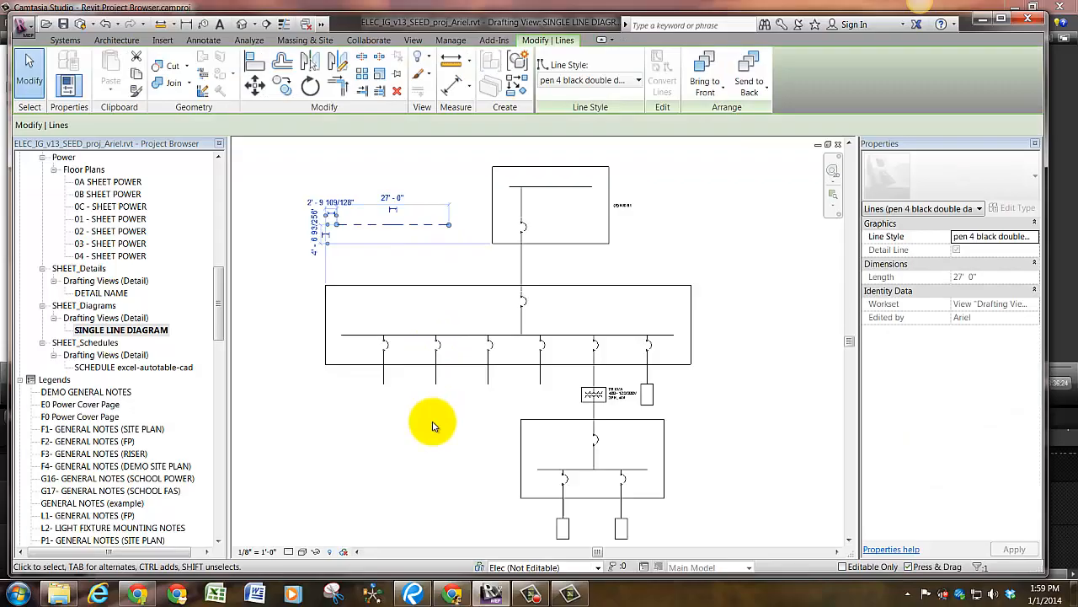
click(202, 40)
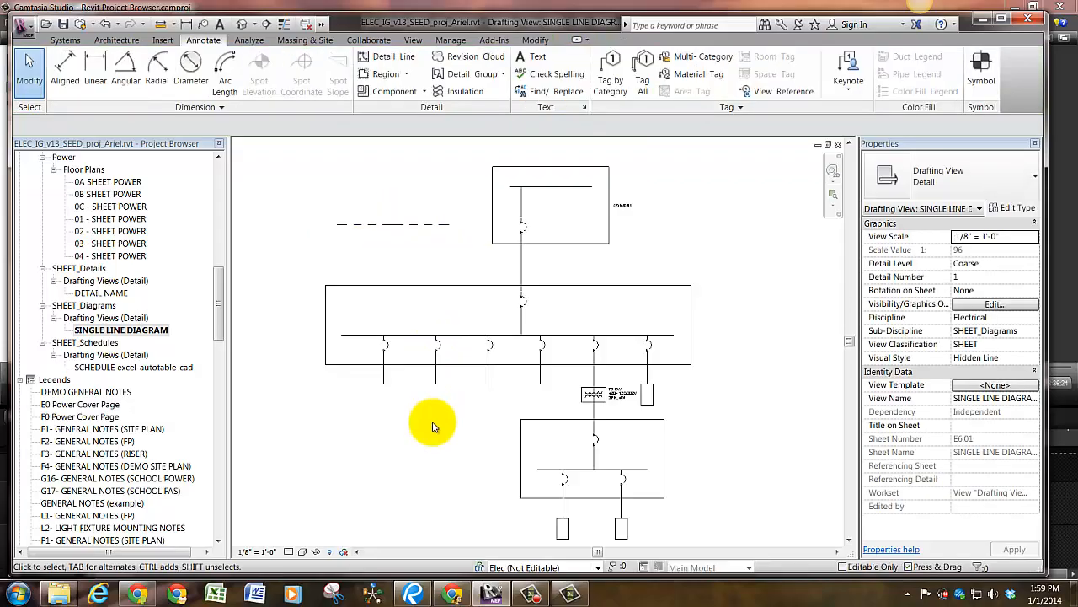
mouse_move(381, 138)
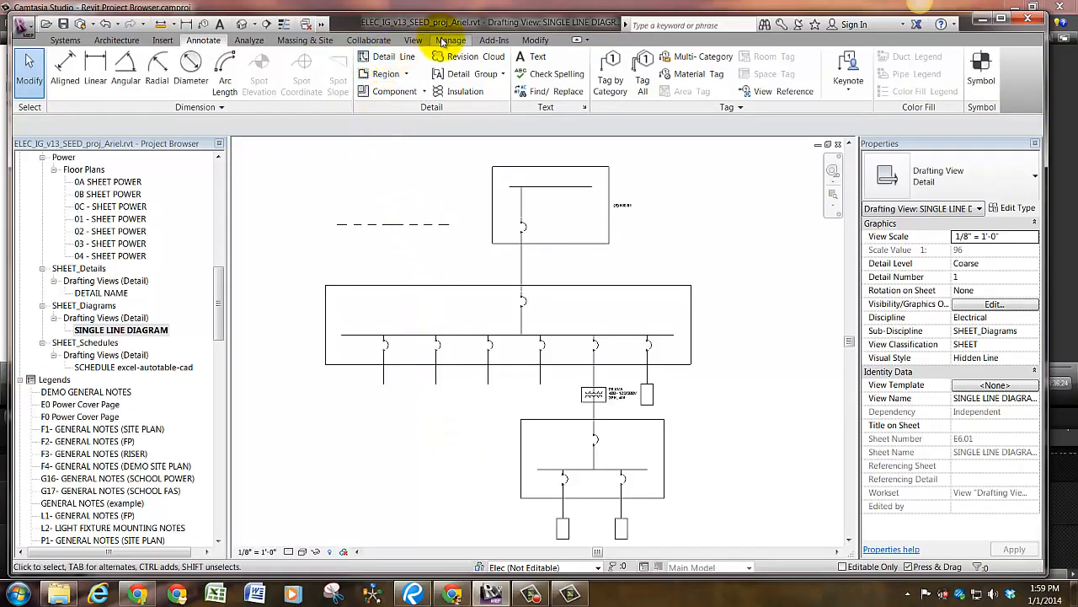
Bring up the Line Patterns dialog from Manage > Additional Settings.
click(452, 40)
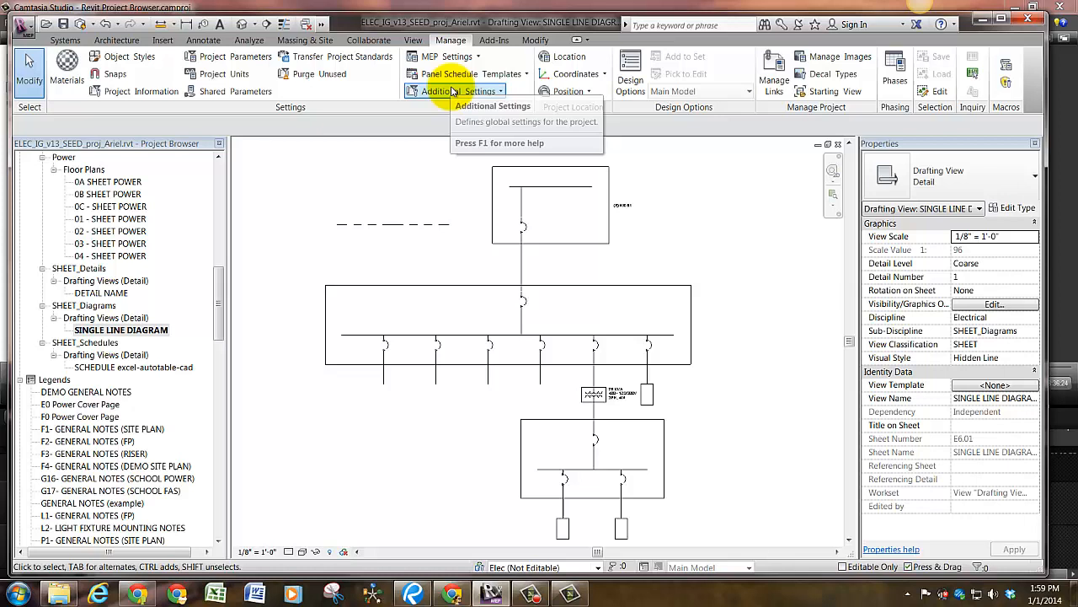
click(455, 91)
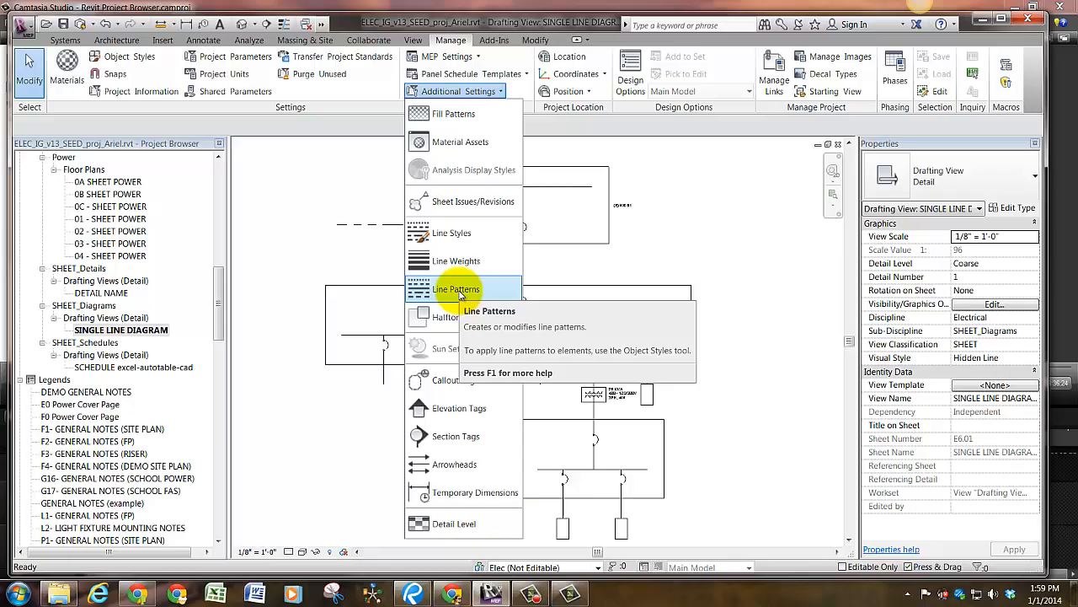
click(455, 290)
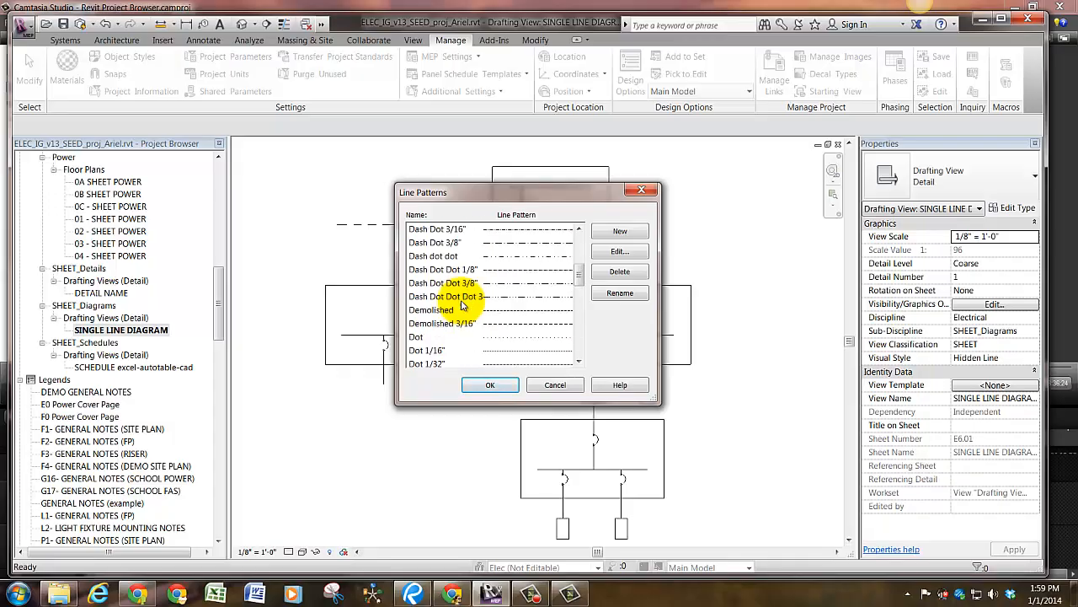
scroll(down, 3)
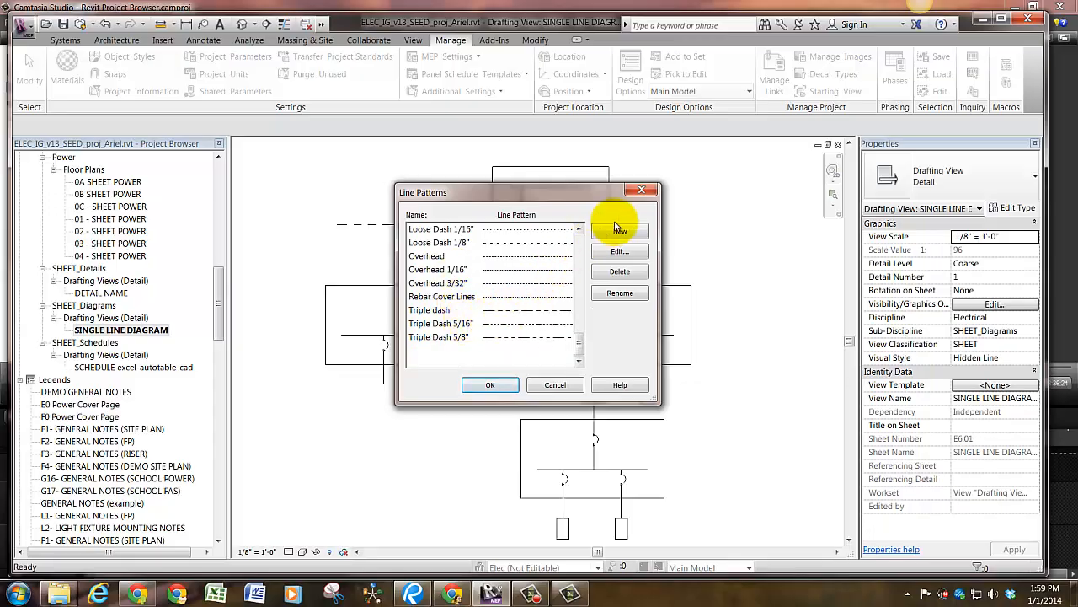
Scroll through the available patterns and select the Dash pattern.
click(439, 269)
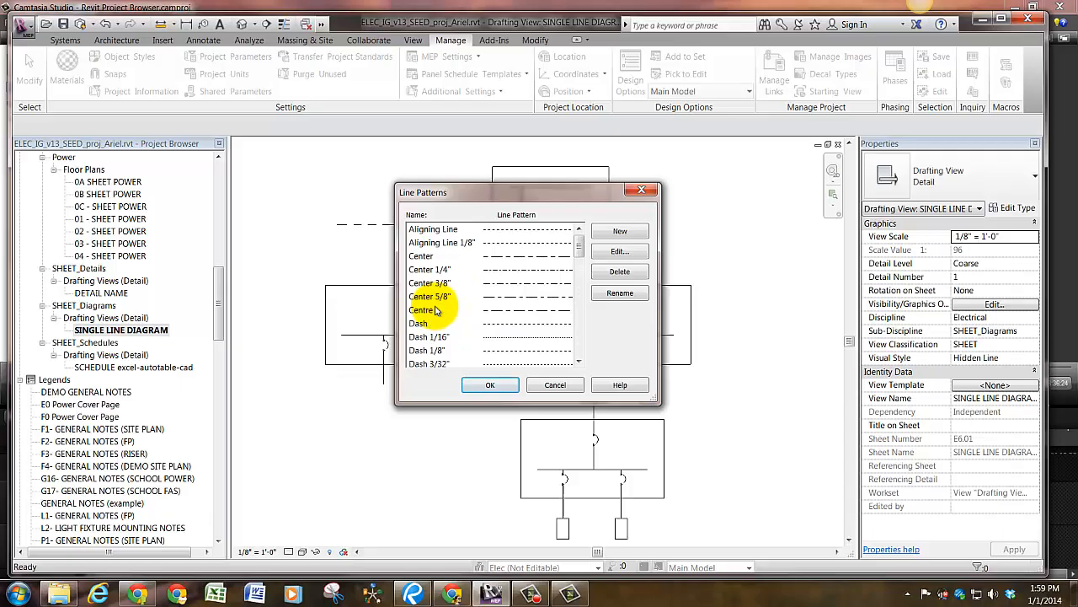
scroll(down, 3)
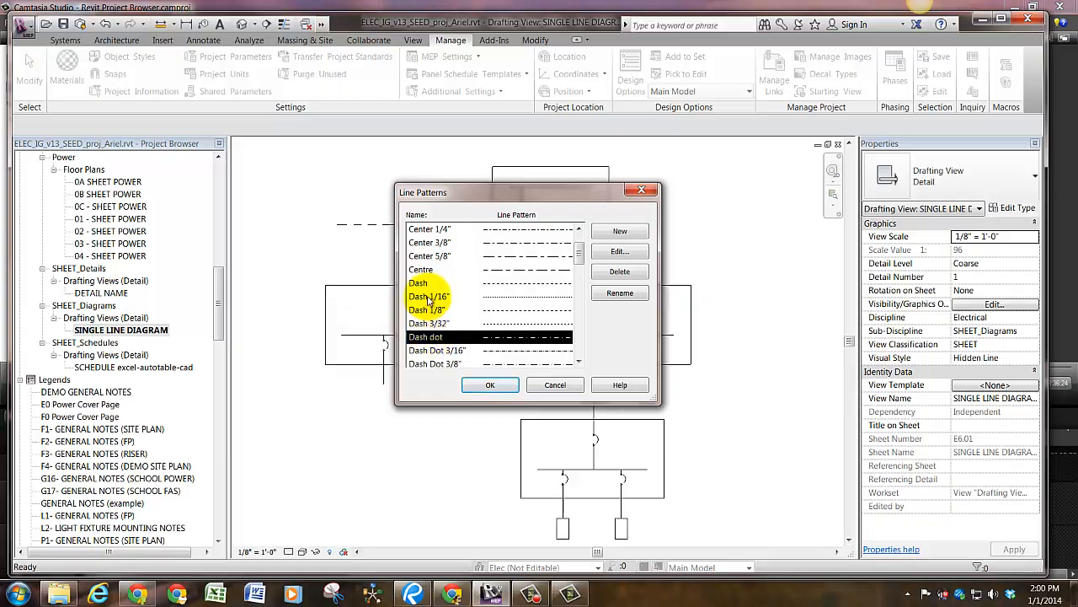
click(430, 283)
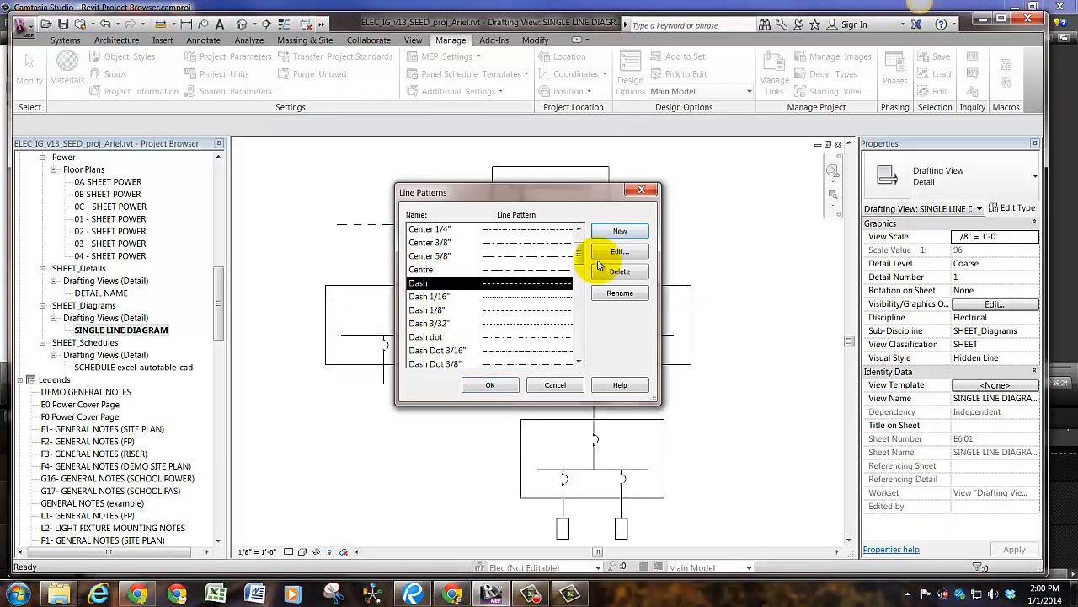
click(620, 251)
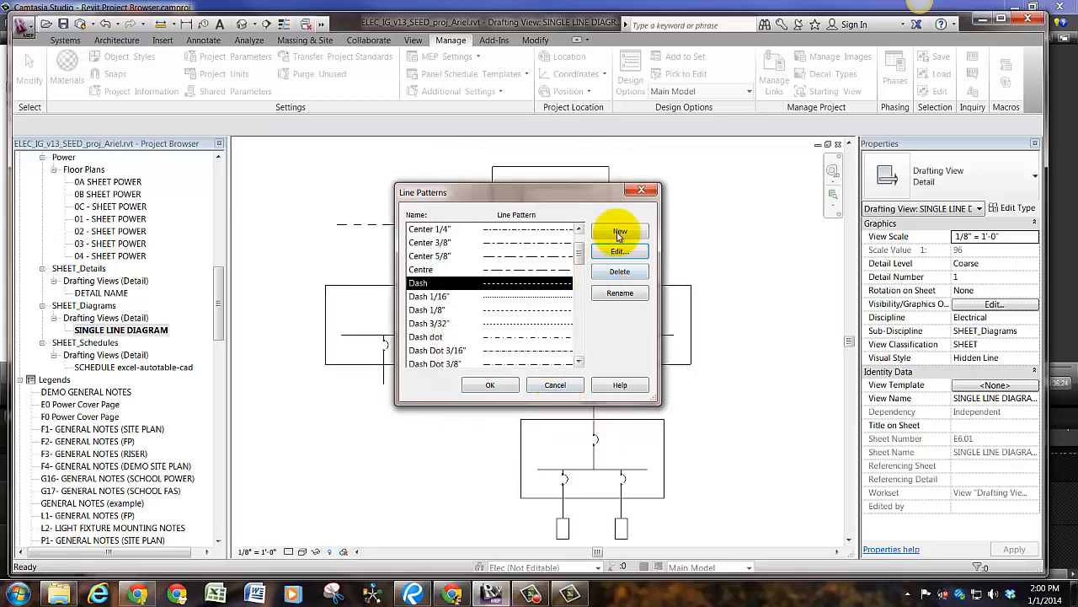
Define a trial new pattern with Dash, Space and Dot segment rows.
click(620, 233)
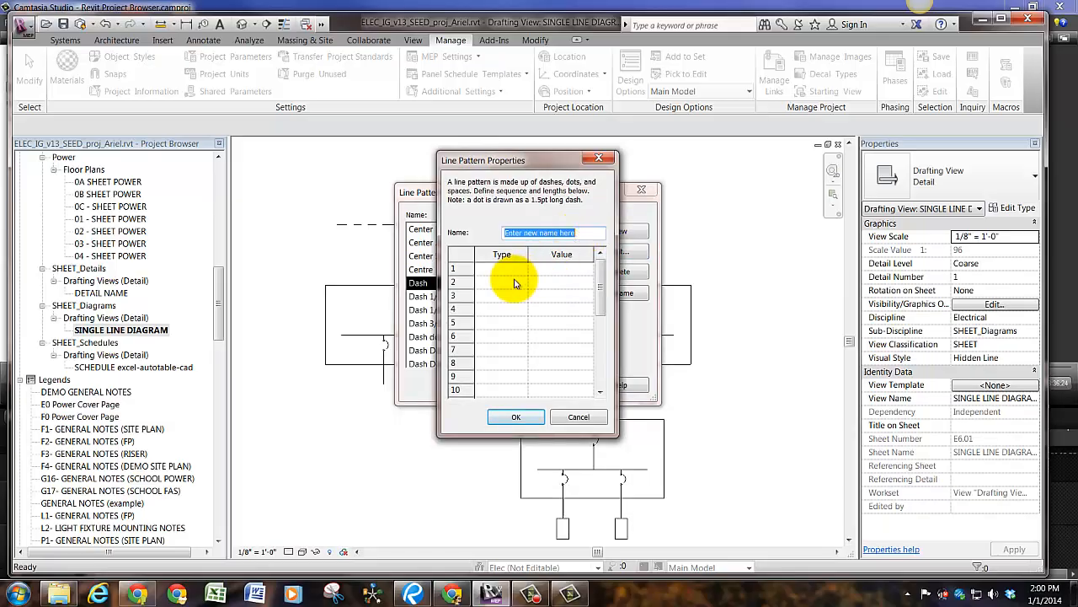
click(502, 268)
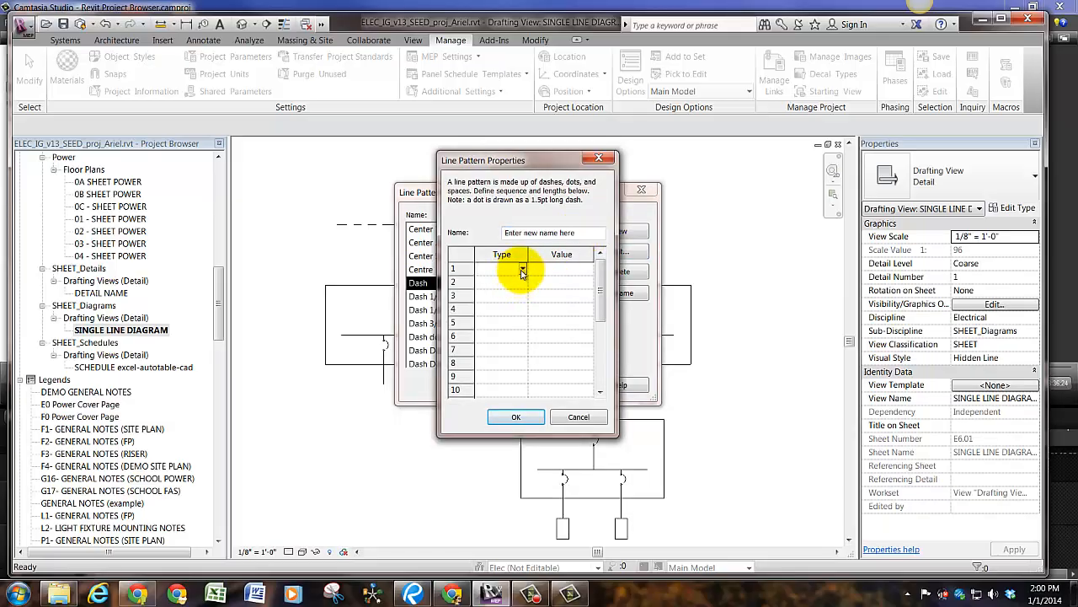
click(522, 268)
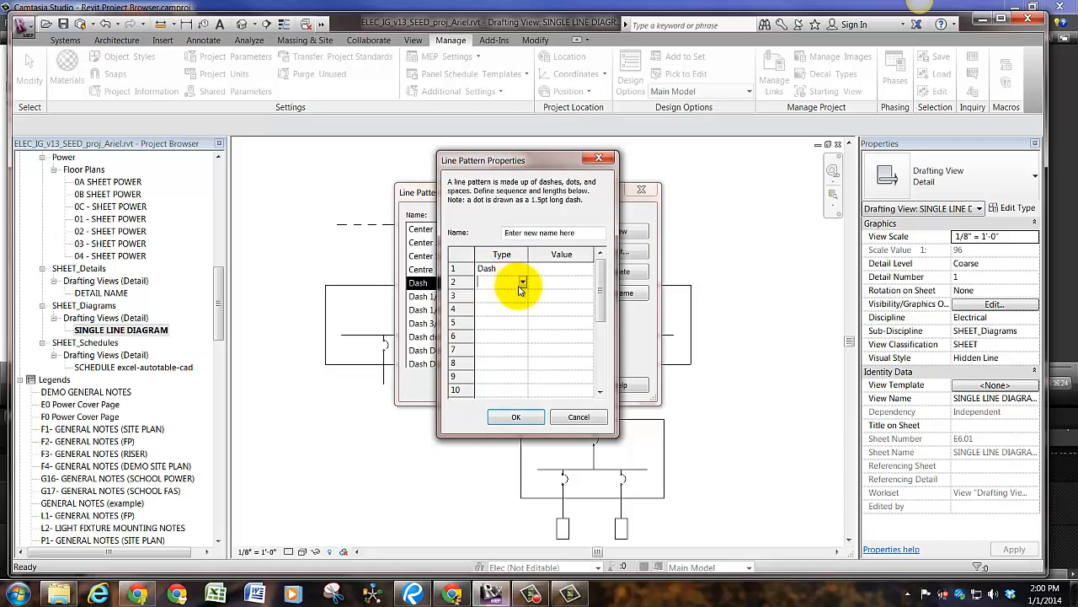
click(502, 295)
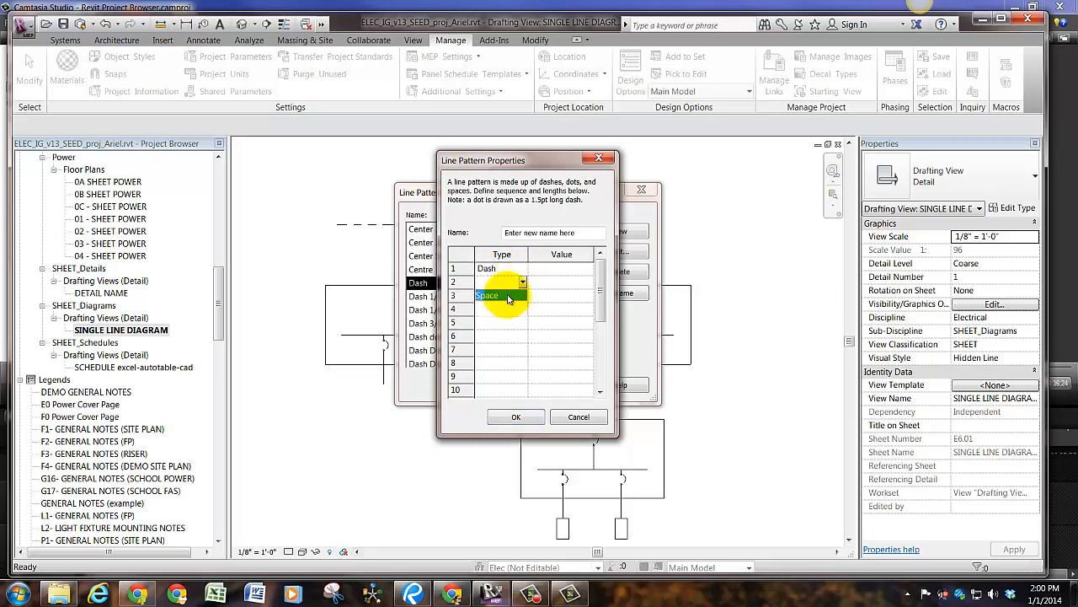
click(497, 297)
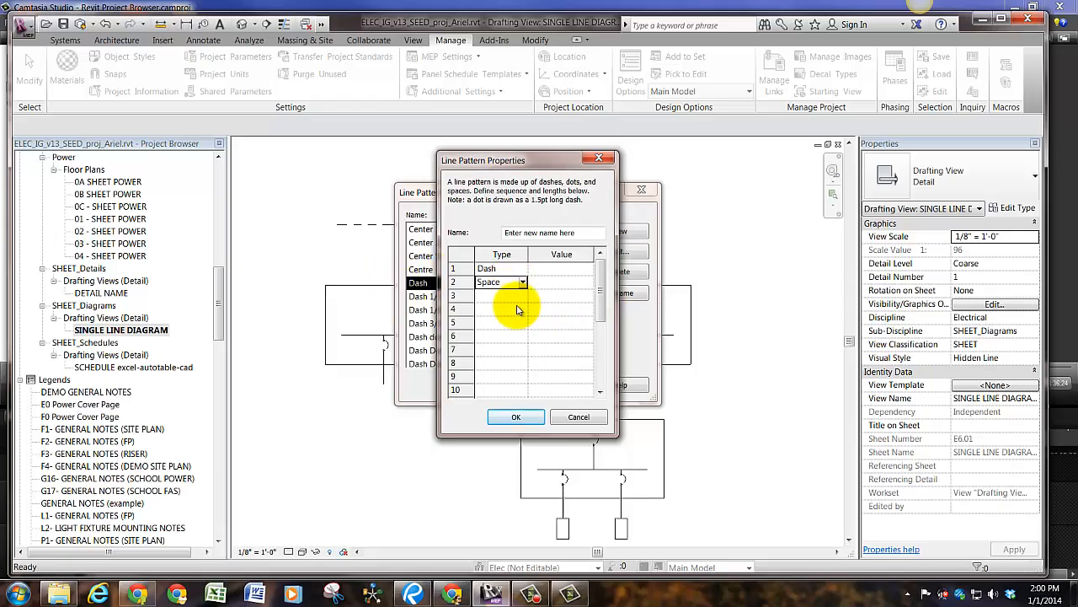
click(522, 295)
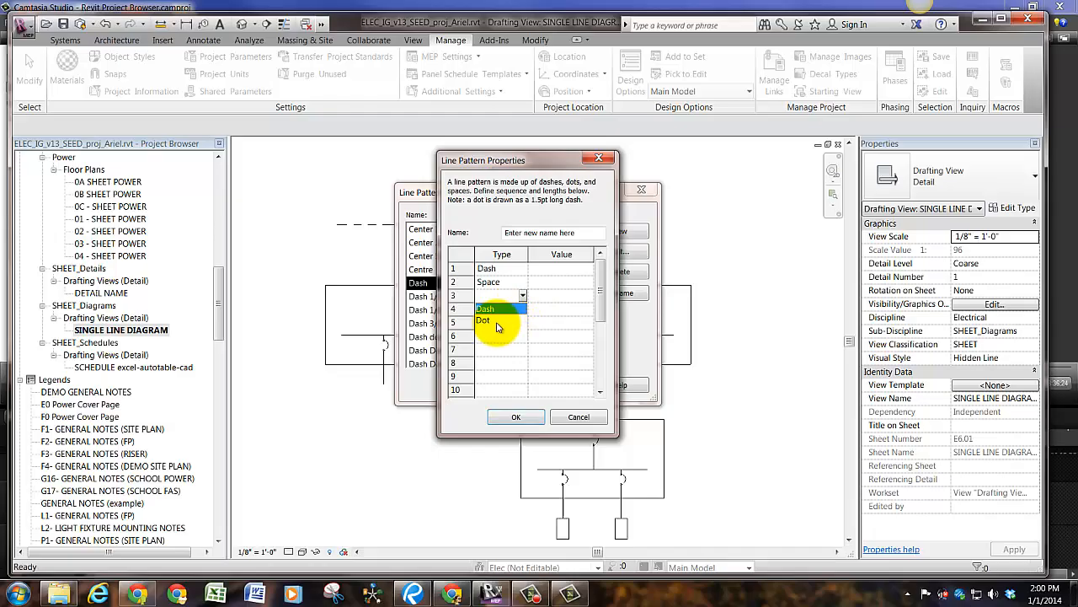
click(482, 320)
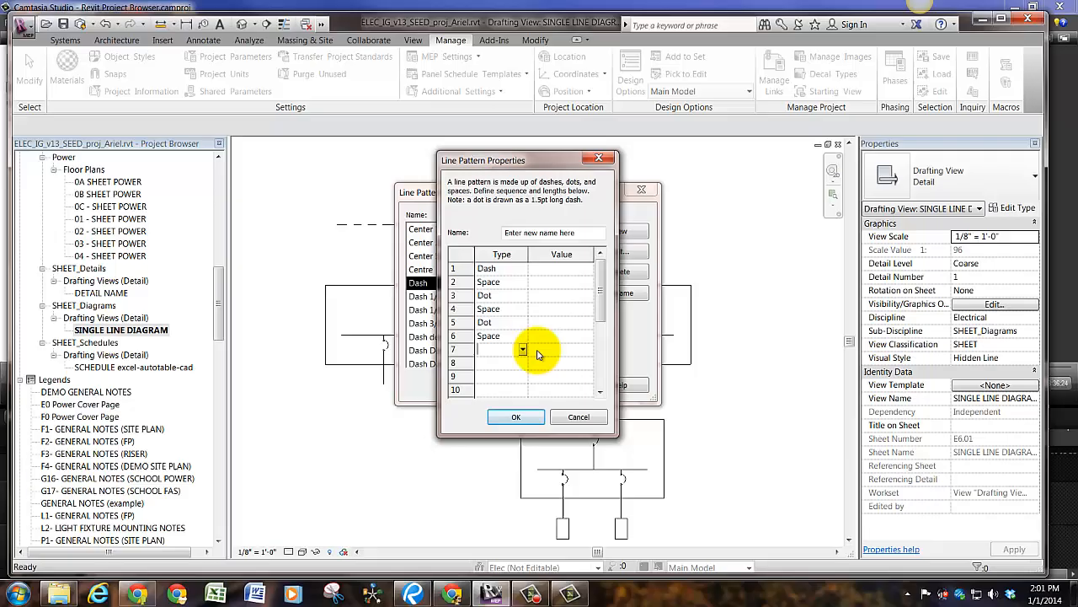
click(522, 348)
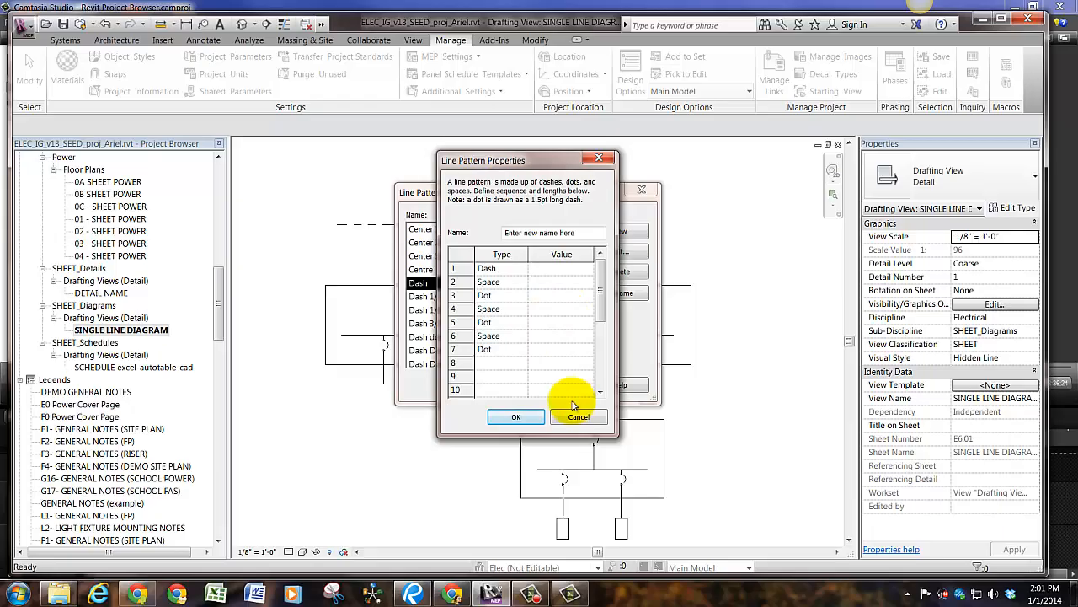
Discard the trial pattern and close Line Patterns without changes.
click(578, 416)
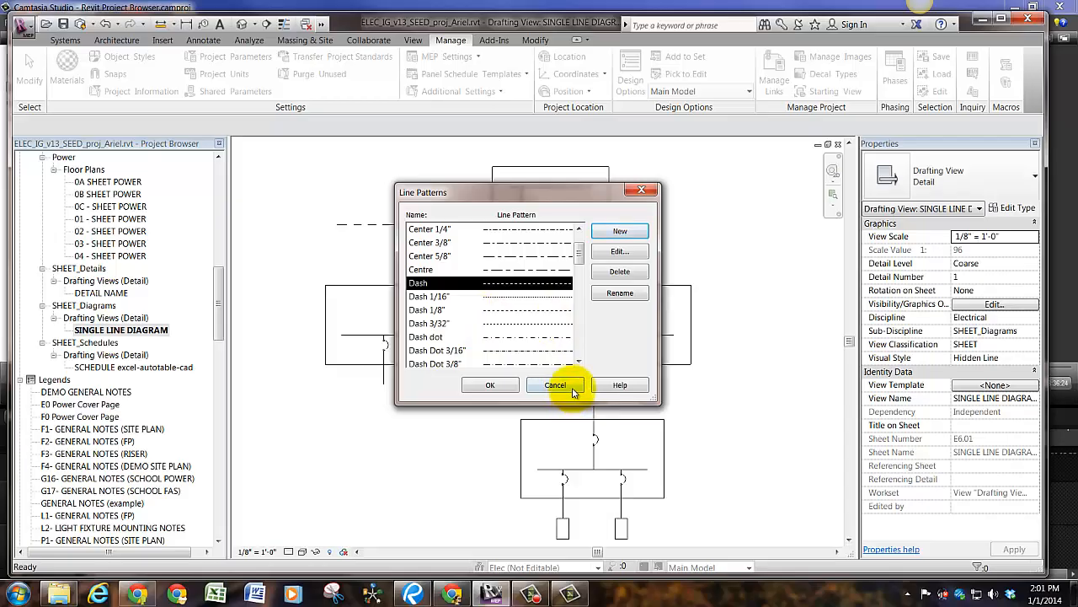
click(556, 384)
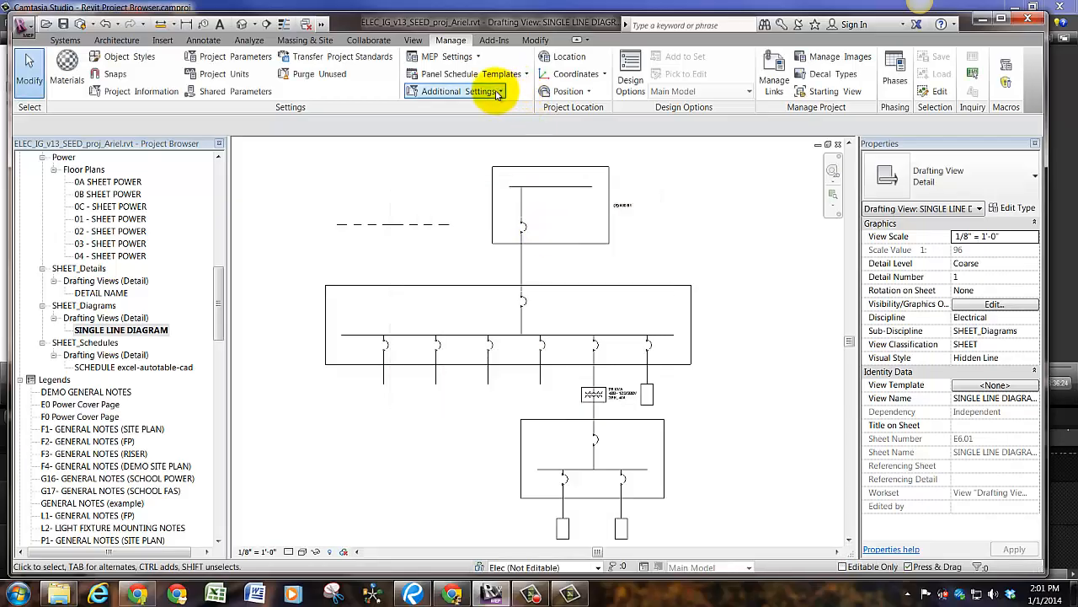
click(458, 91)
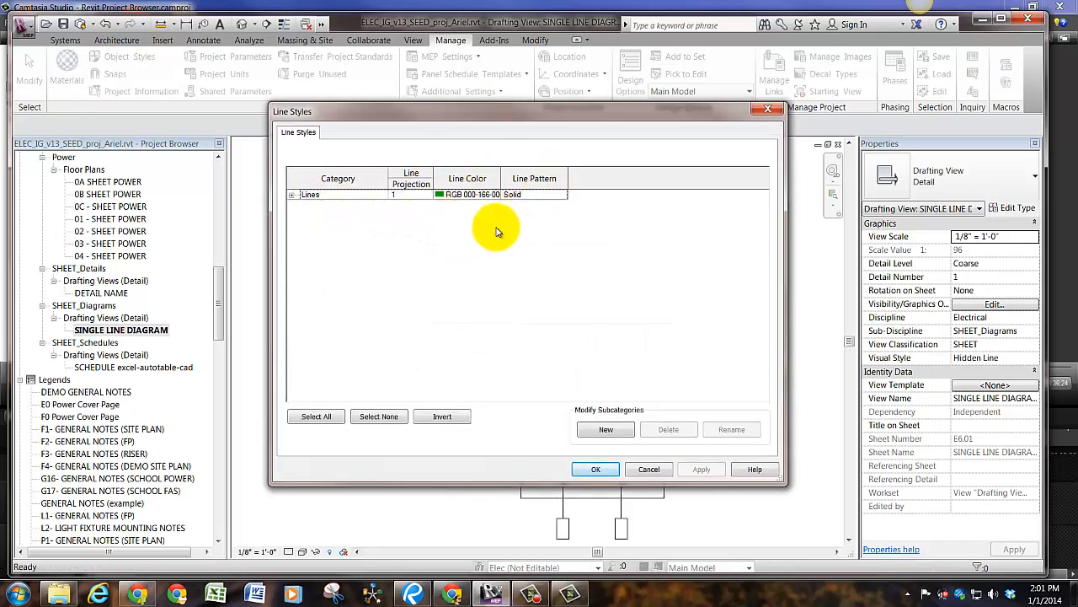
click(293, 194)
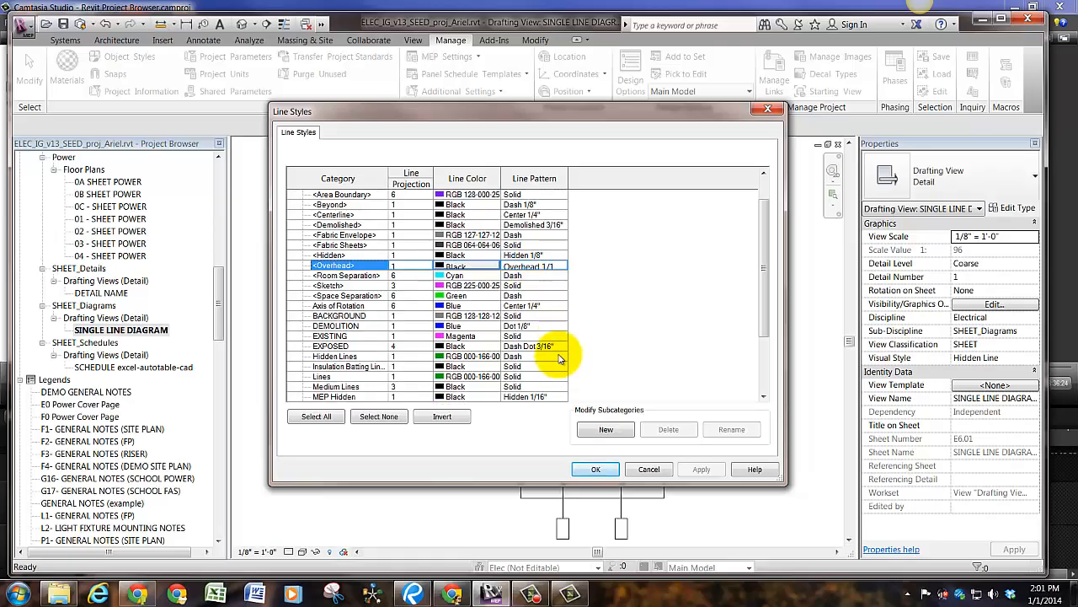
scroll(down, 3)
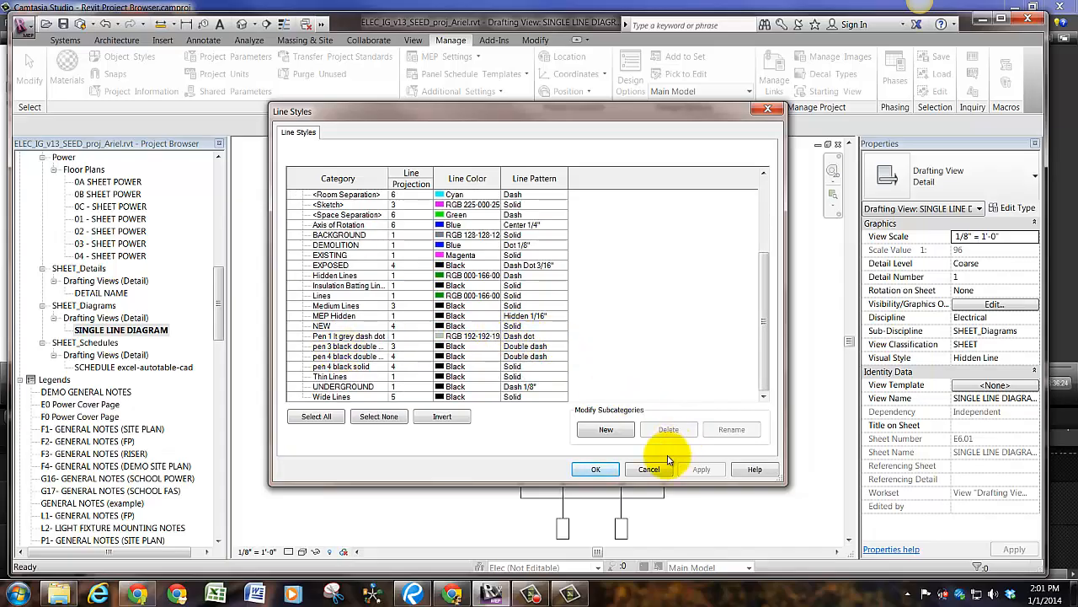
click(597, 468)
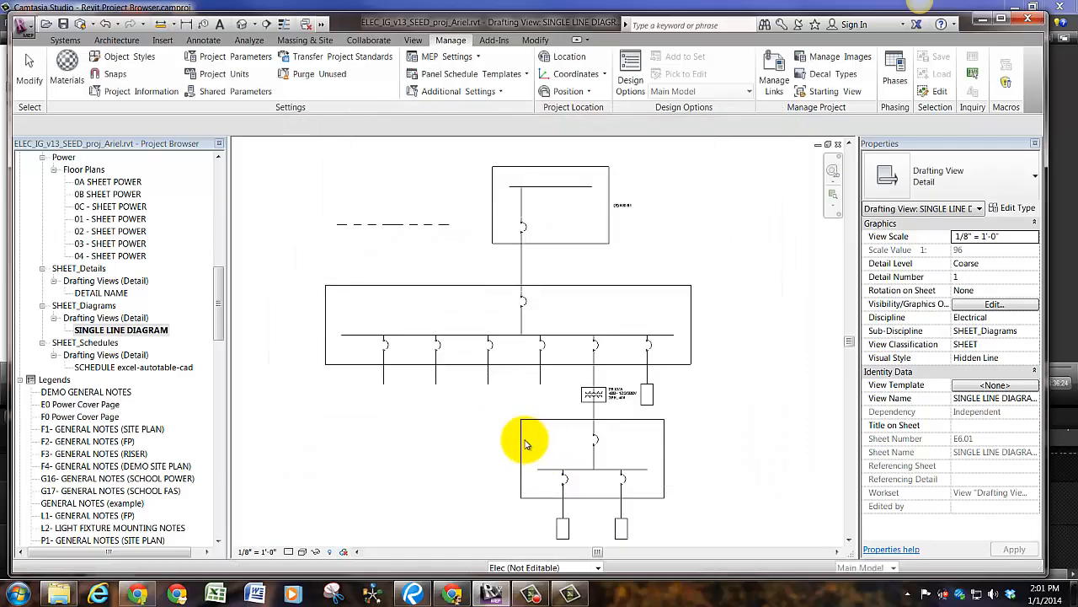
click(519, 441)
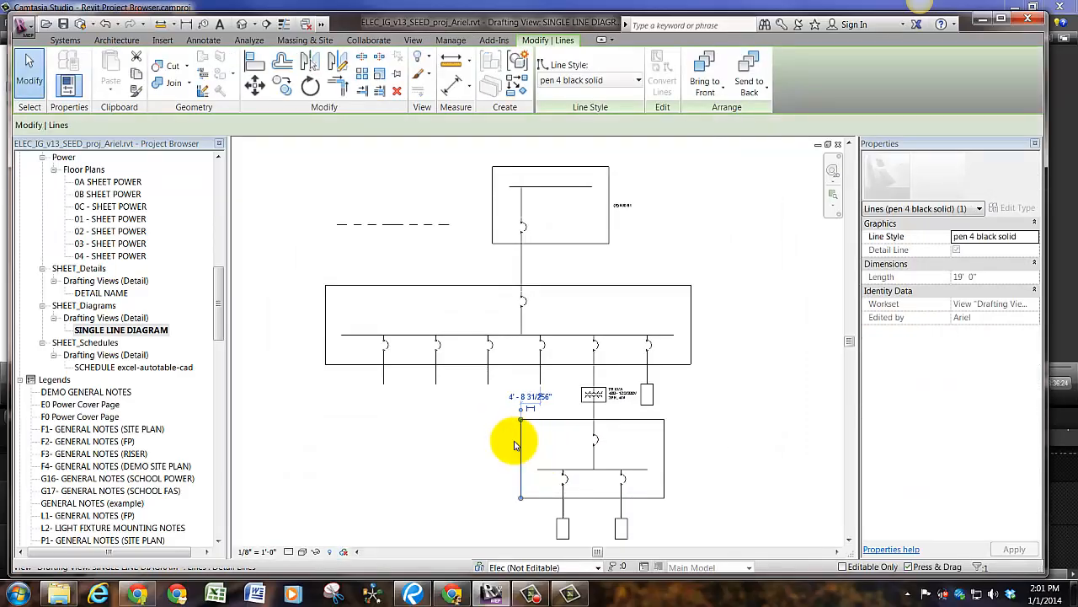
click(452, 41)
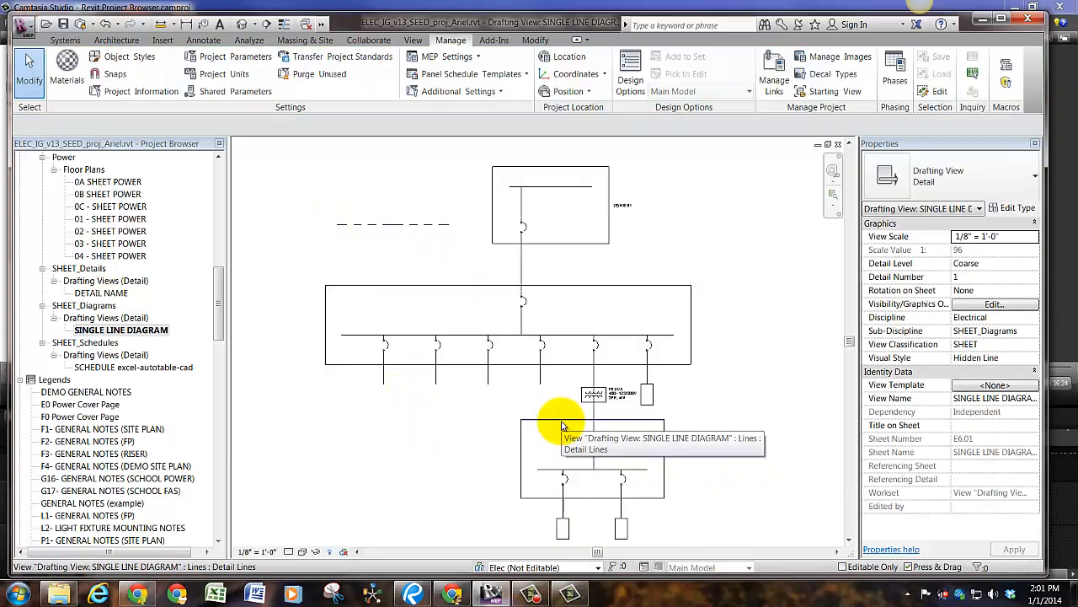
click(593, 430)
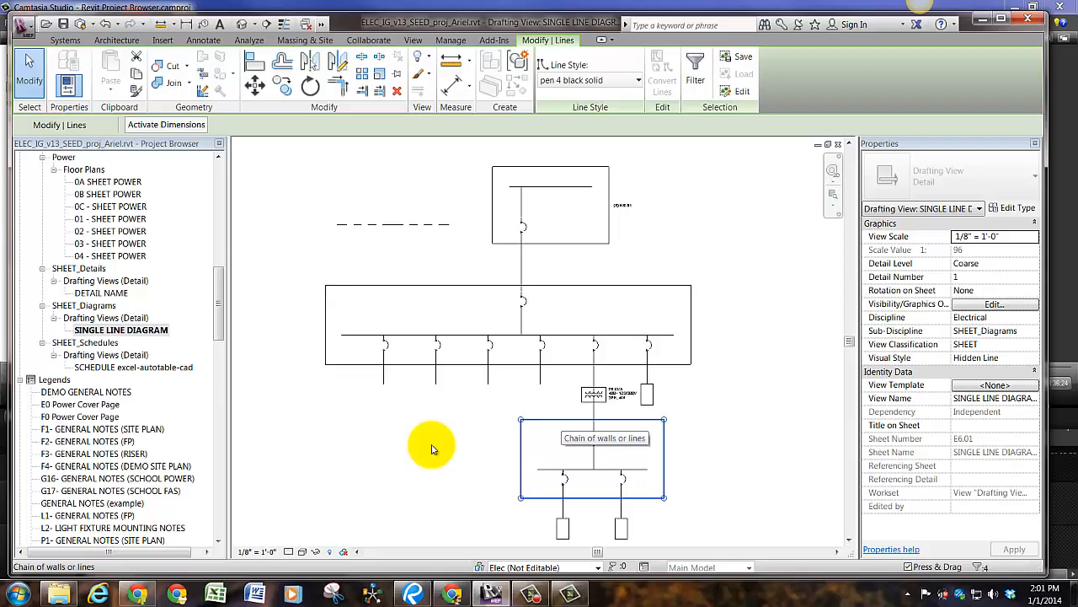
click(451, 41)
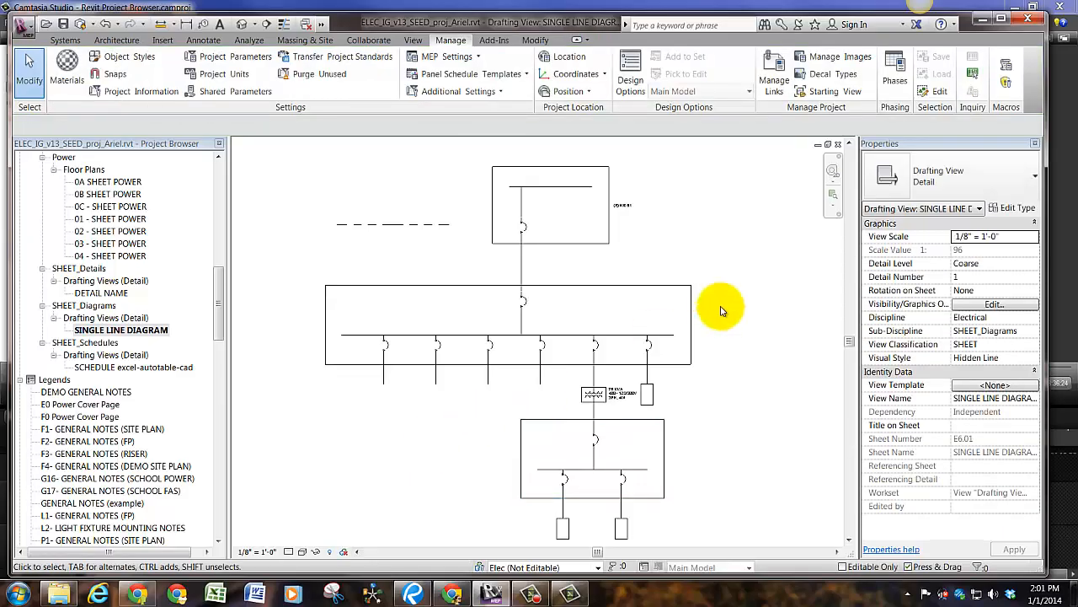
click(691, 303)
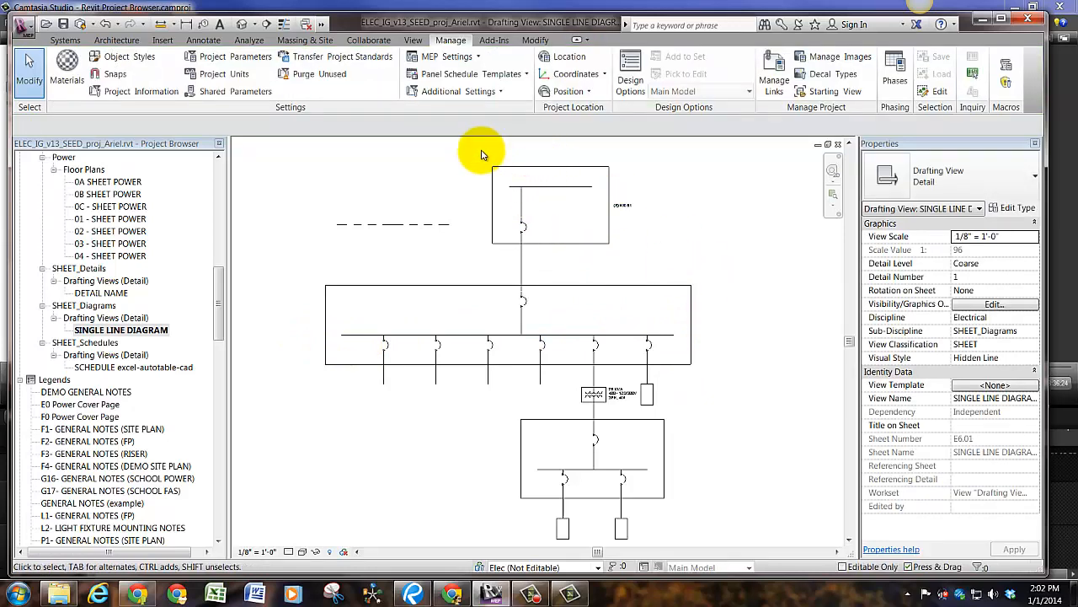
mouse_move(661, 295)
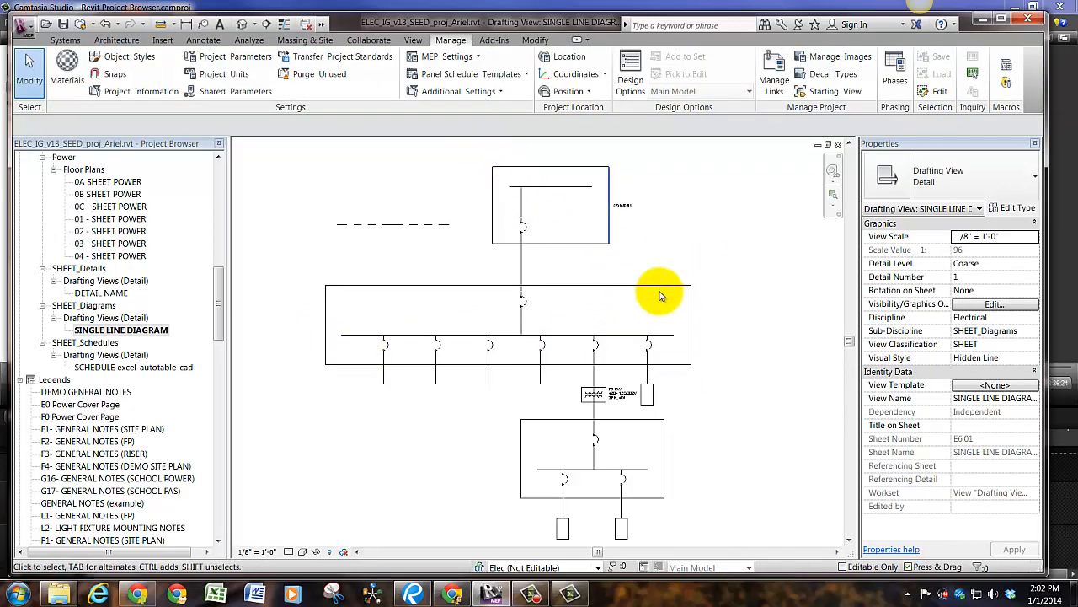
click(661, 297)
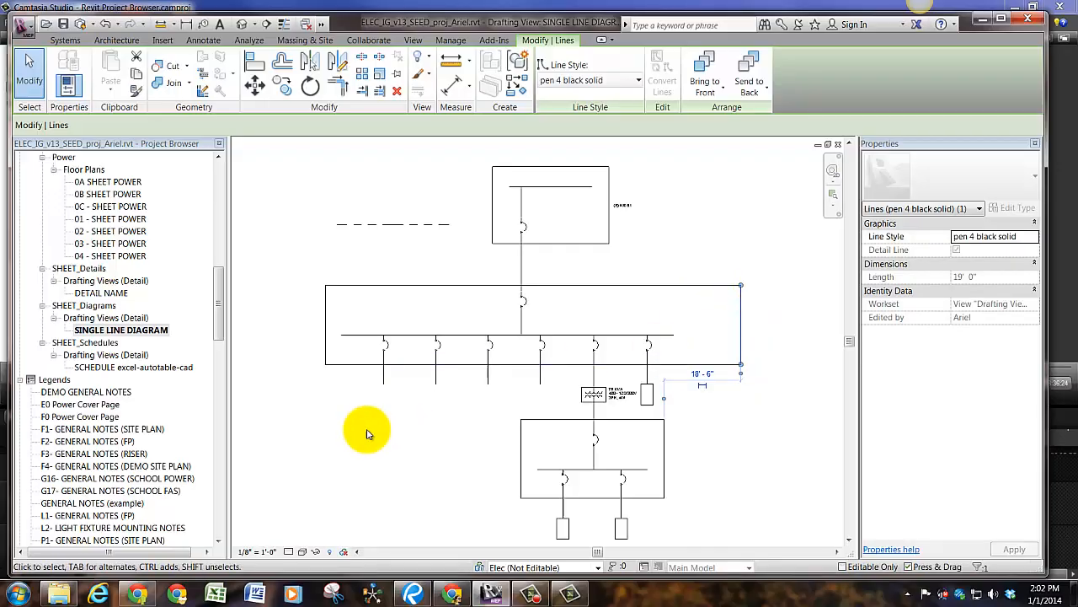
click(452, 41)
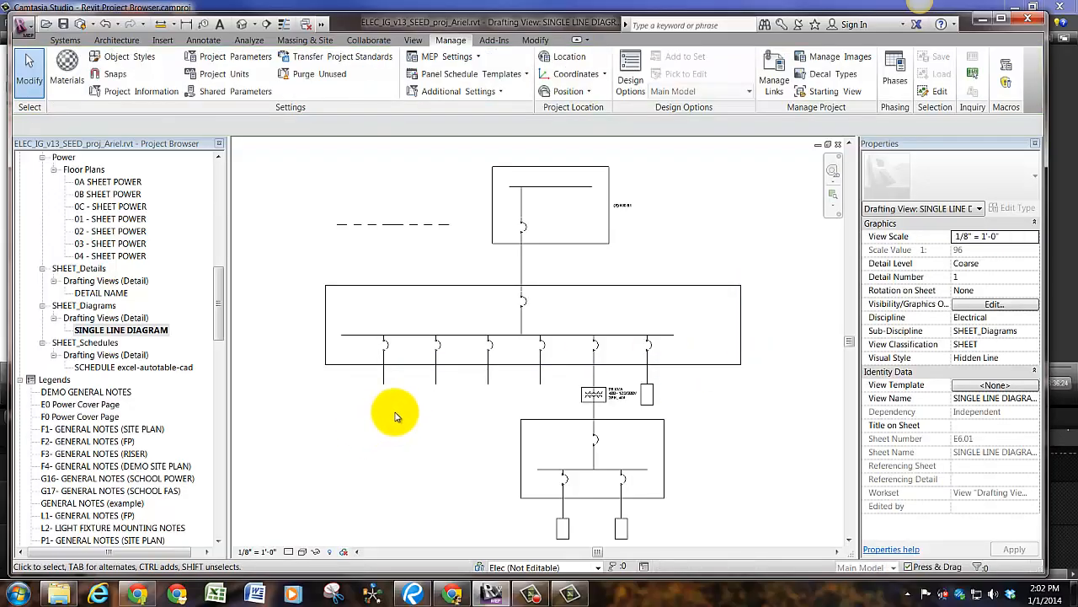
click(522, 253)
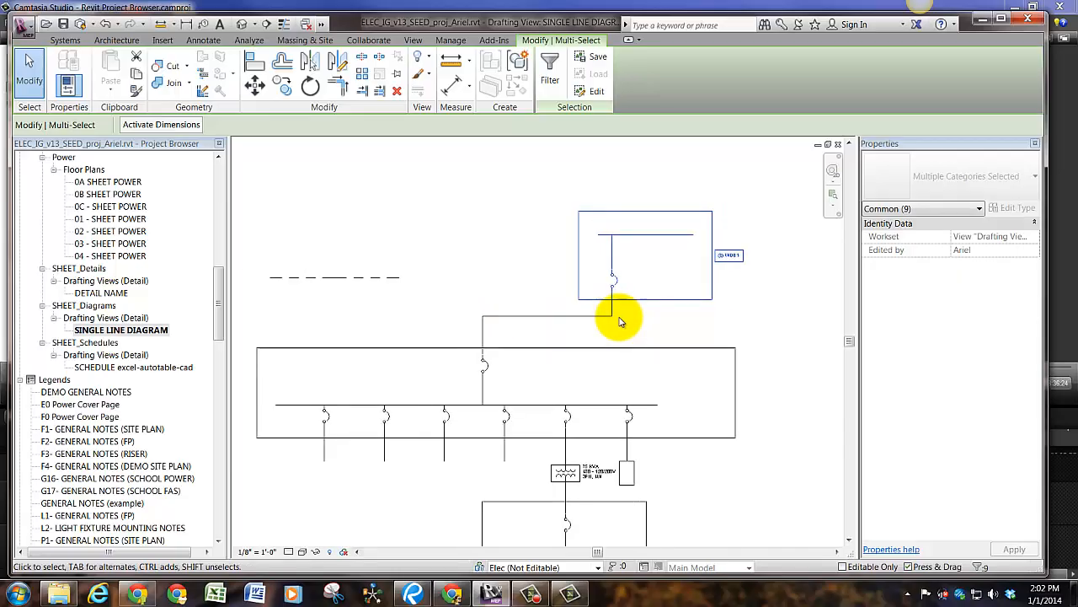
Drag the upper panel and its lines right so they stretch, then select the bus box's right edge.
drag(621, 320, 438, 445)
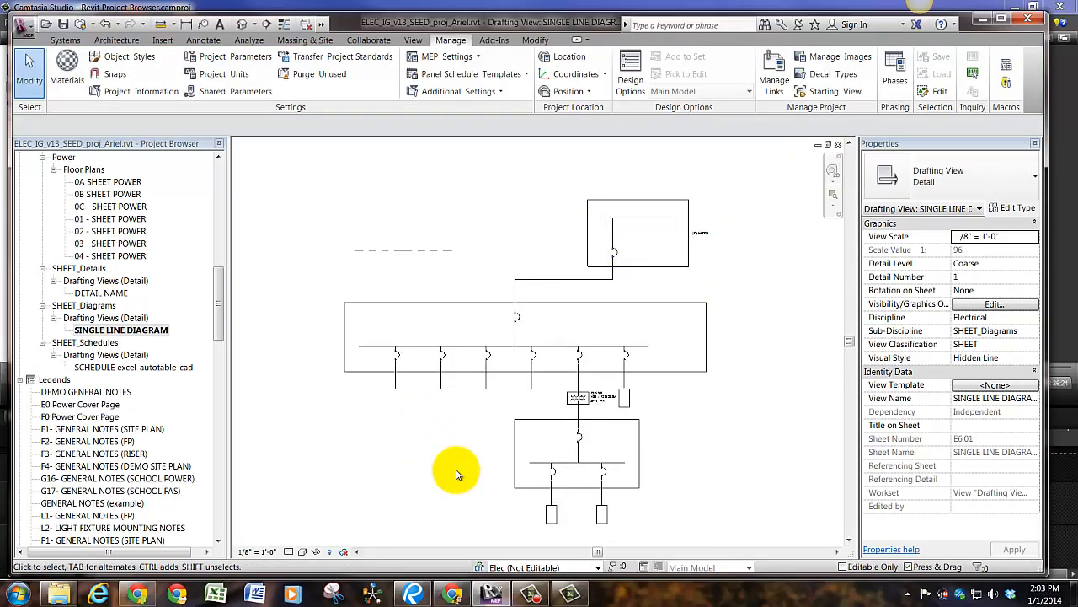
mouse_move(715, 367)
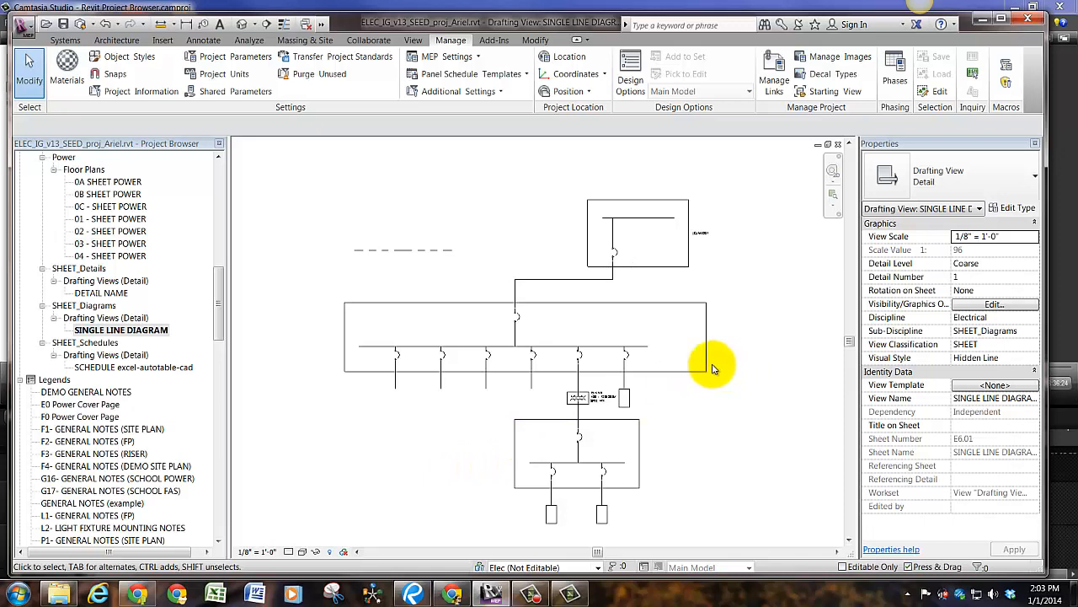
click(706, 367)
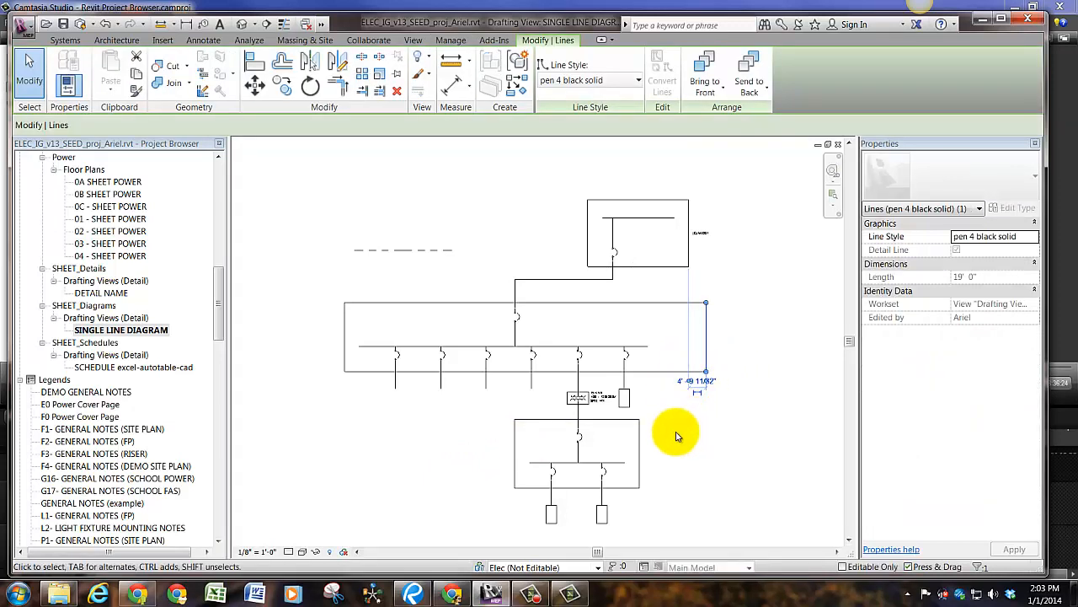
click(451, 41)
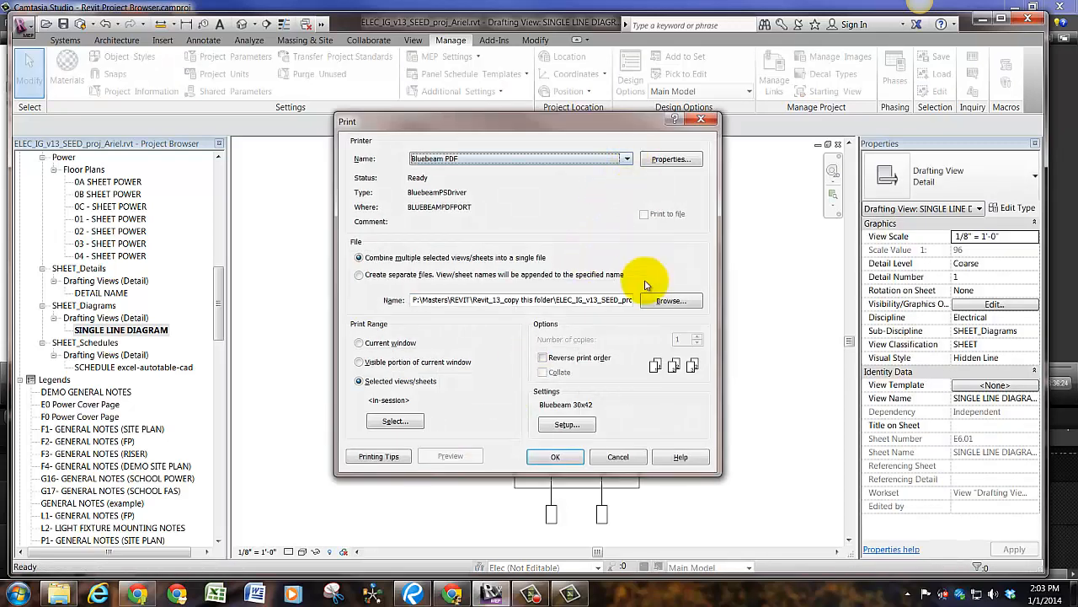
click(566, 424)
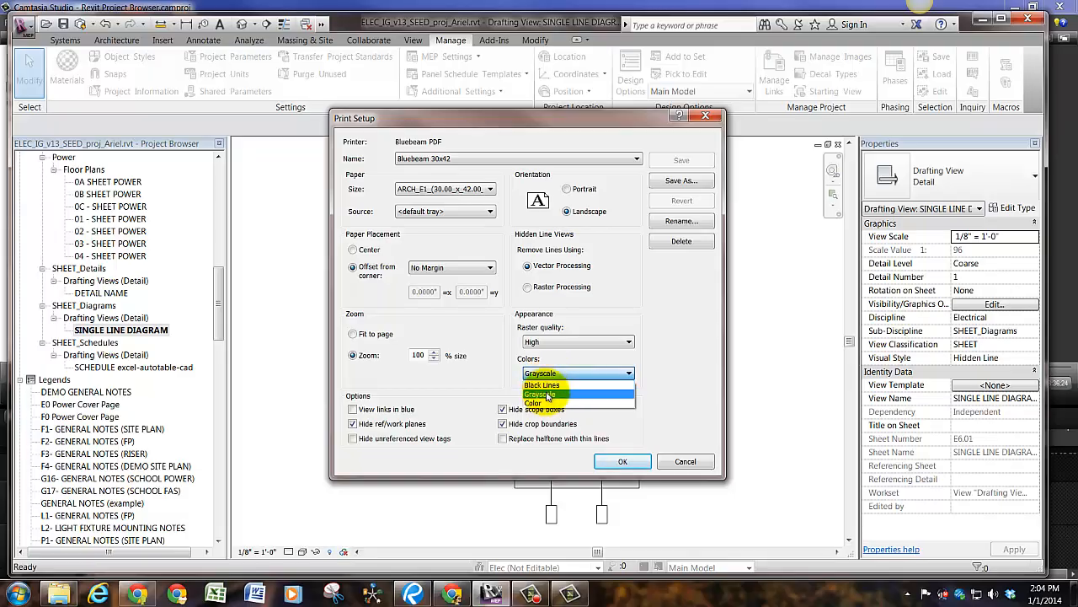
click(539, 394)
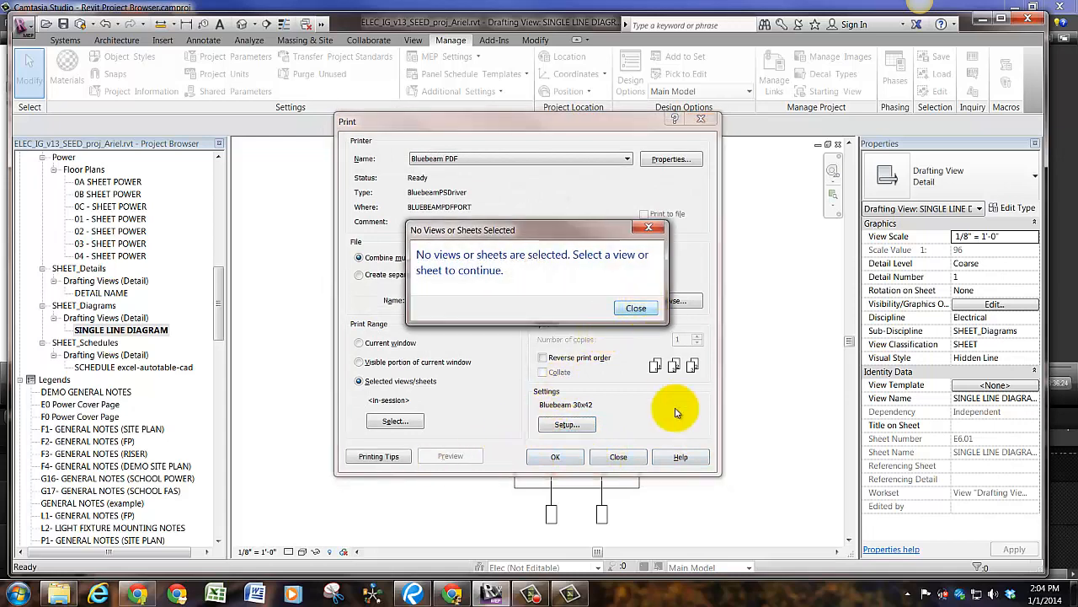
click(635, 307)
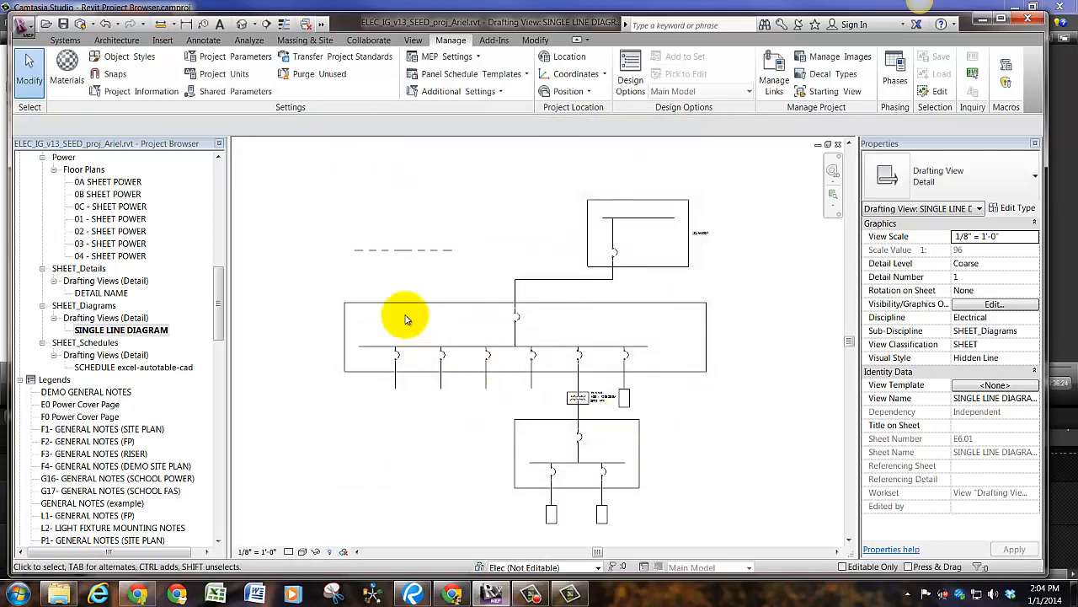
mouse_move(381, 297)
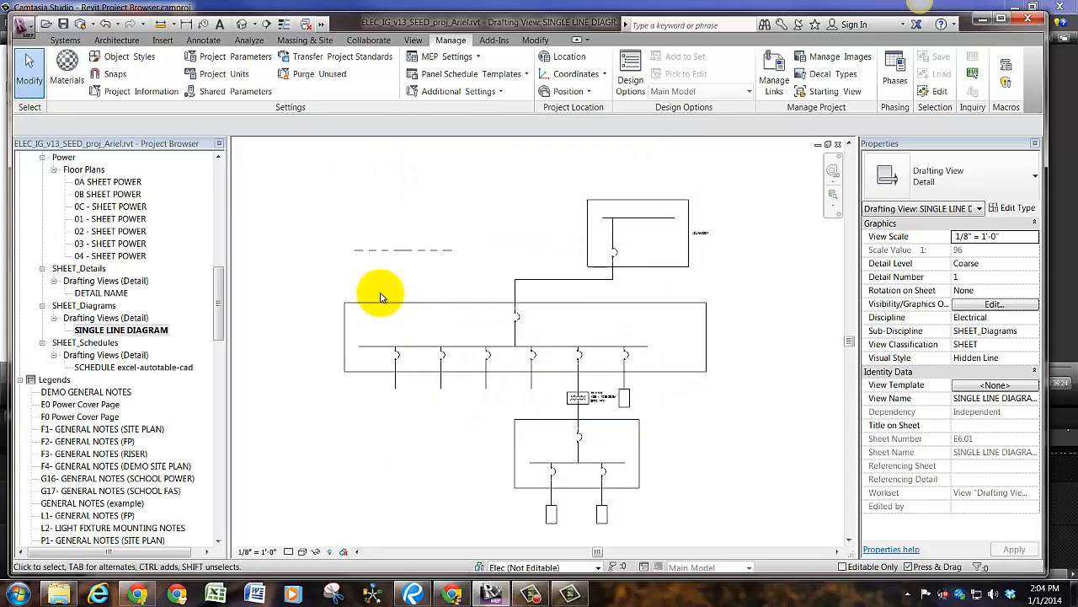
mouse_move(600, 209)
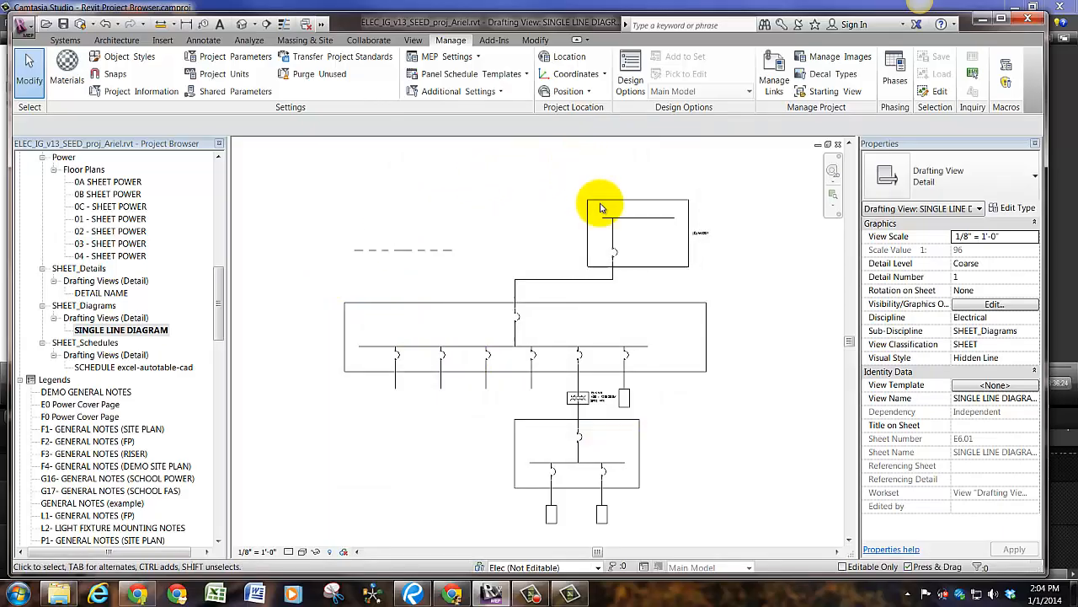
click(637, 79)
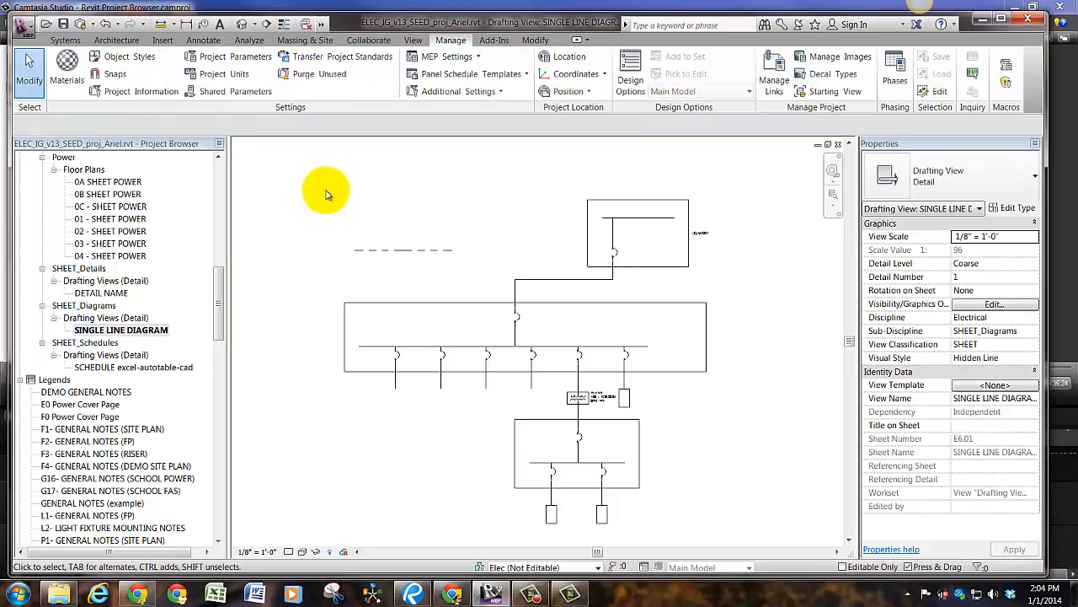
mouse_move(428, 445)
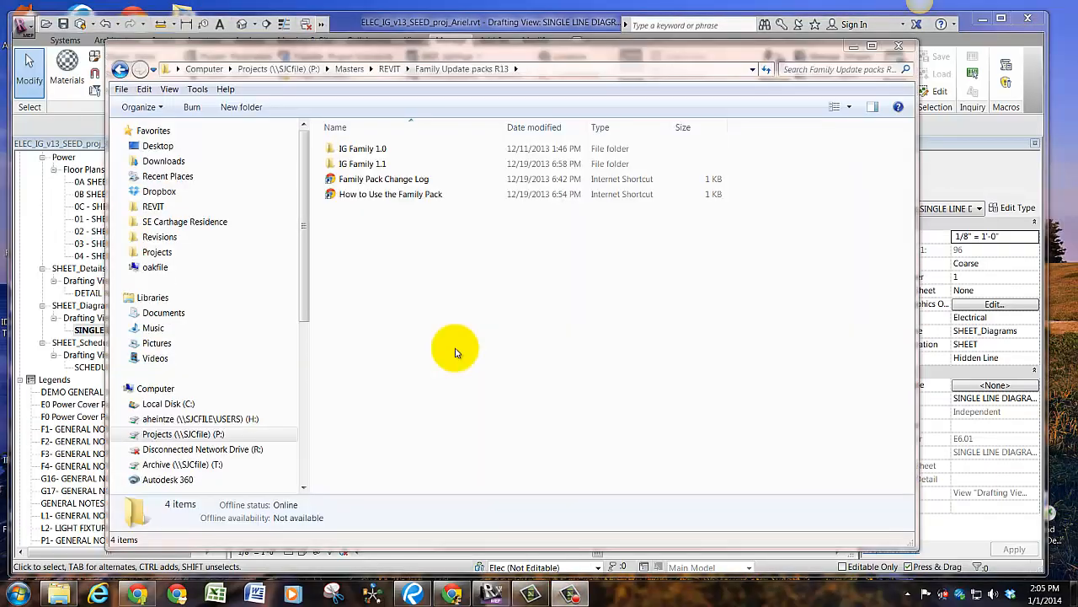
mouse_move(438, 318)
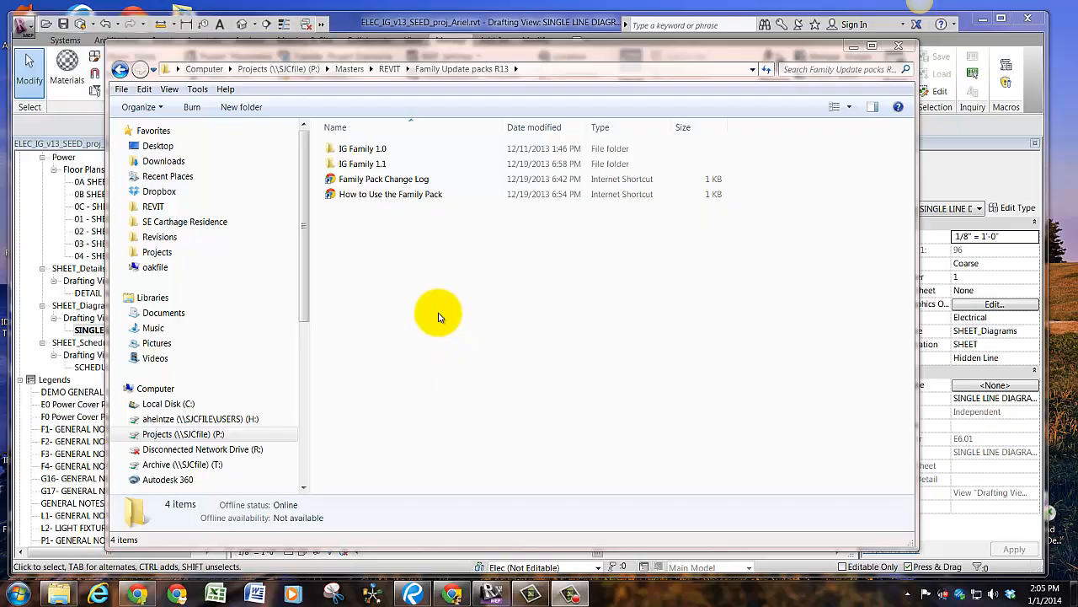
mouse_move(413, 209)
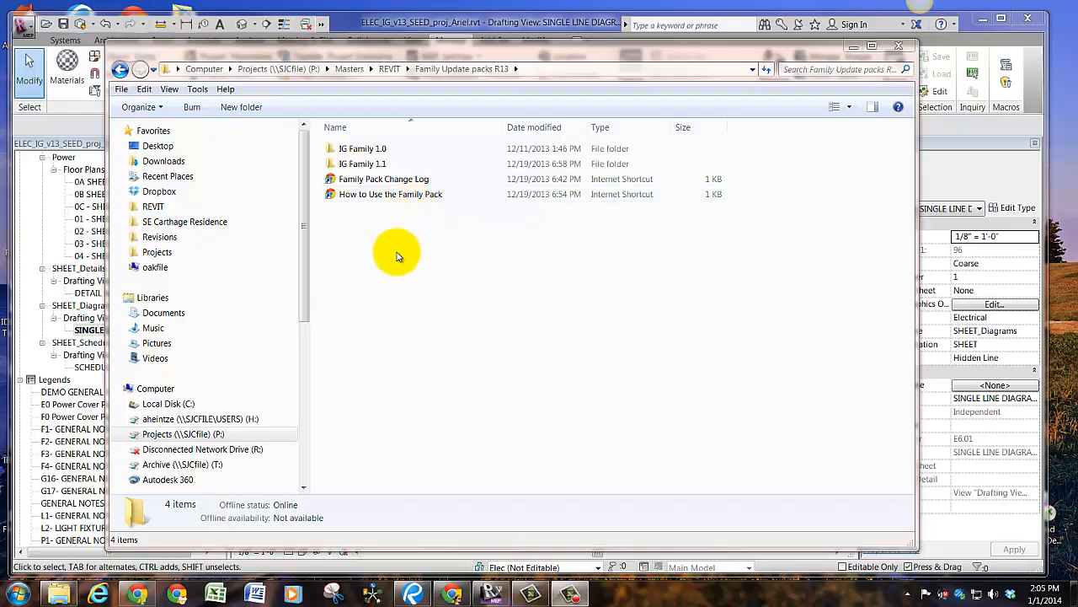
mouse_move(361, 276)
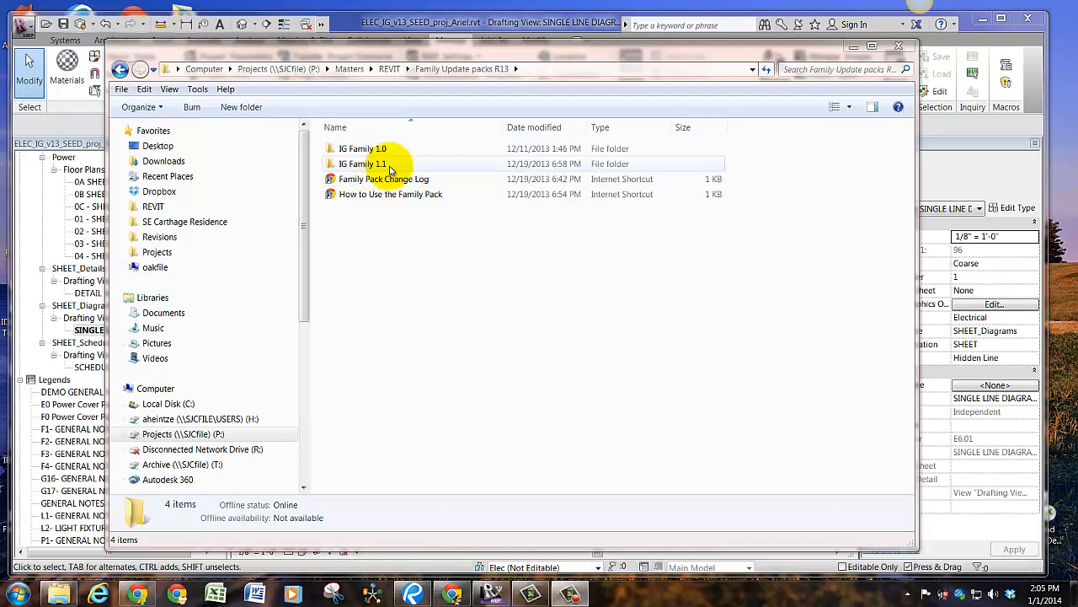
Browse the IG Family 1.1 folder to the IG SLD Dot and Generator family files.
double_click(362, 163)
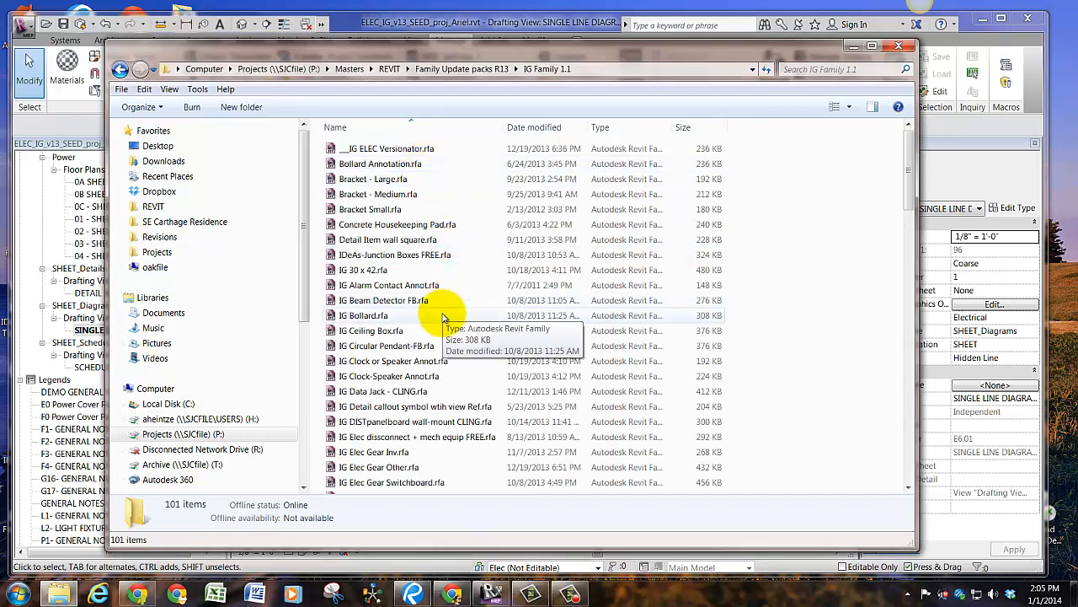
scroll(down, 3)
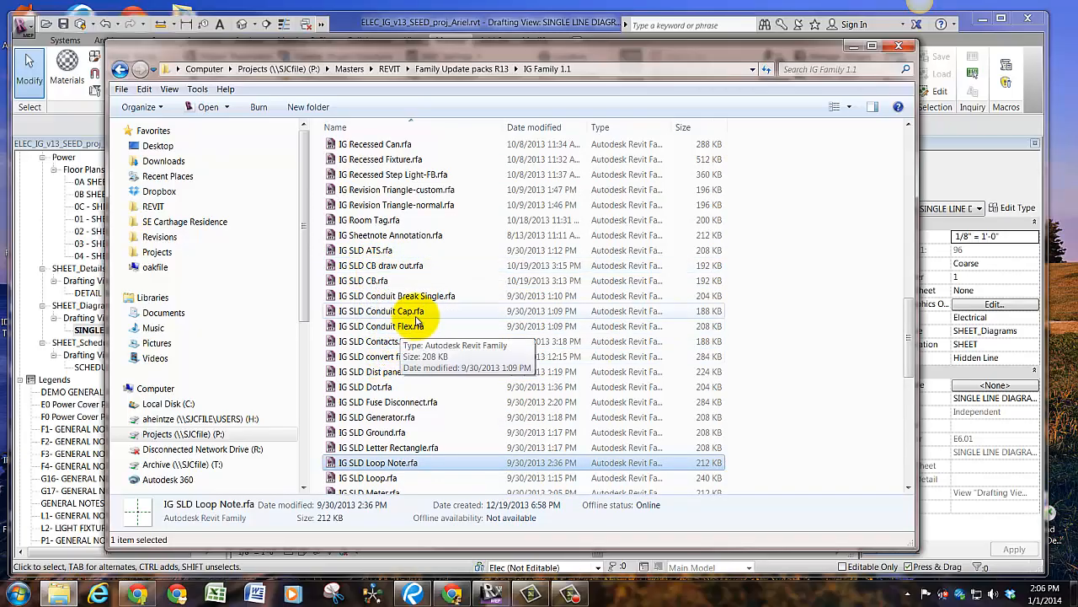
mouse_move(430, 326)
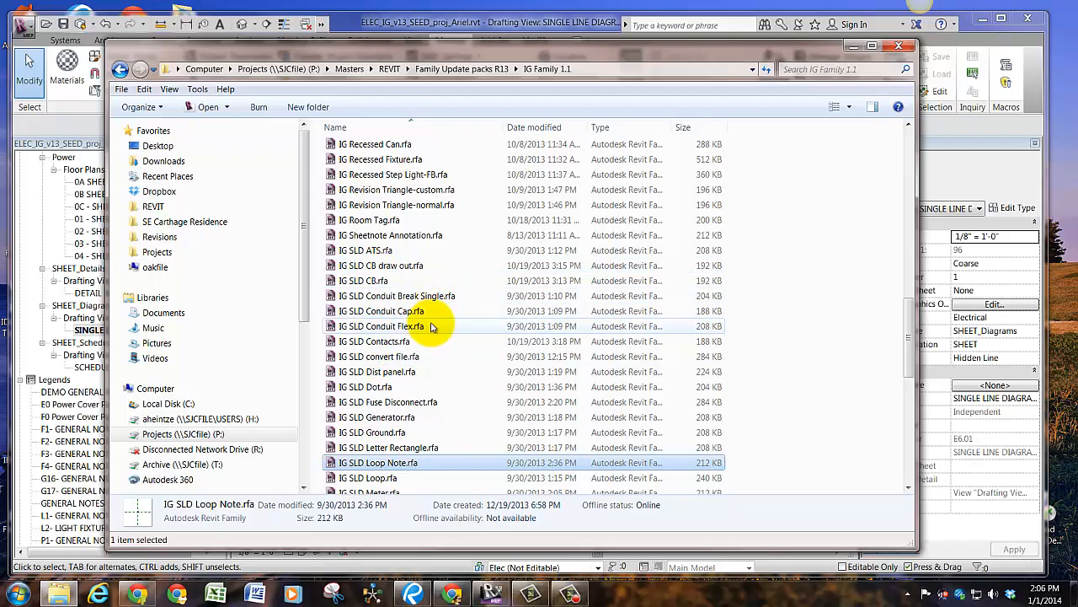
mouse_move(421, 372)
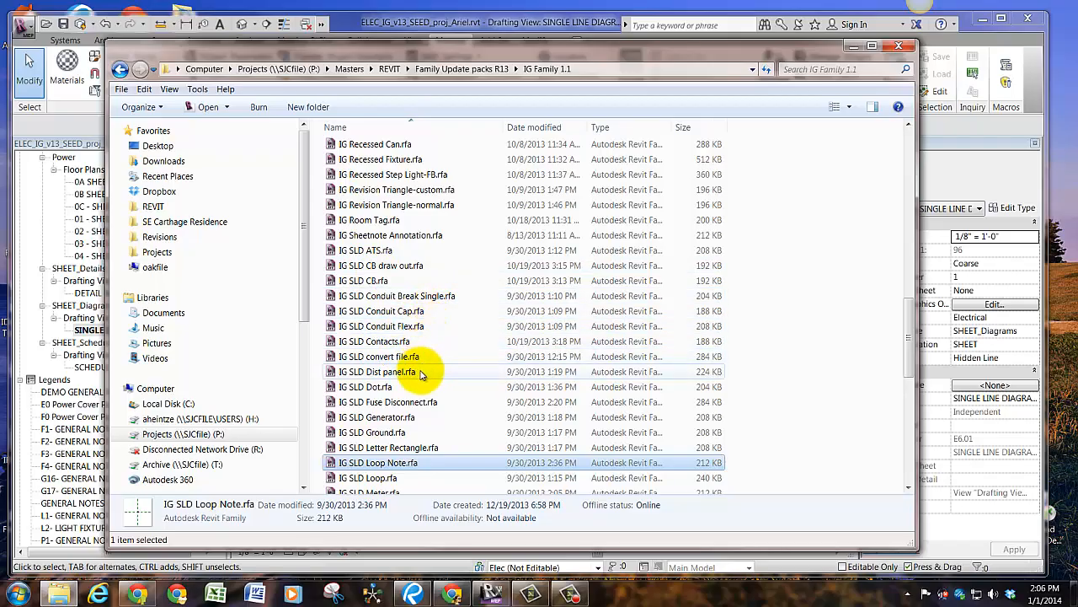
click(364, 386)
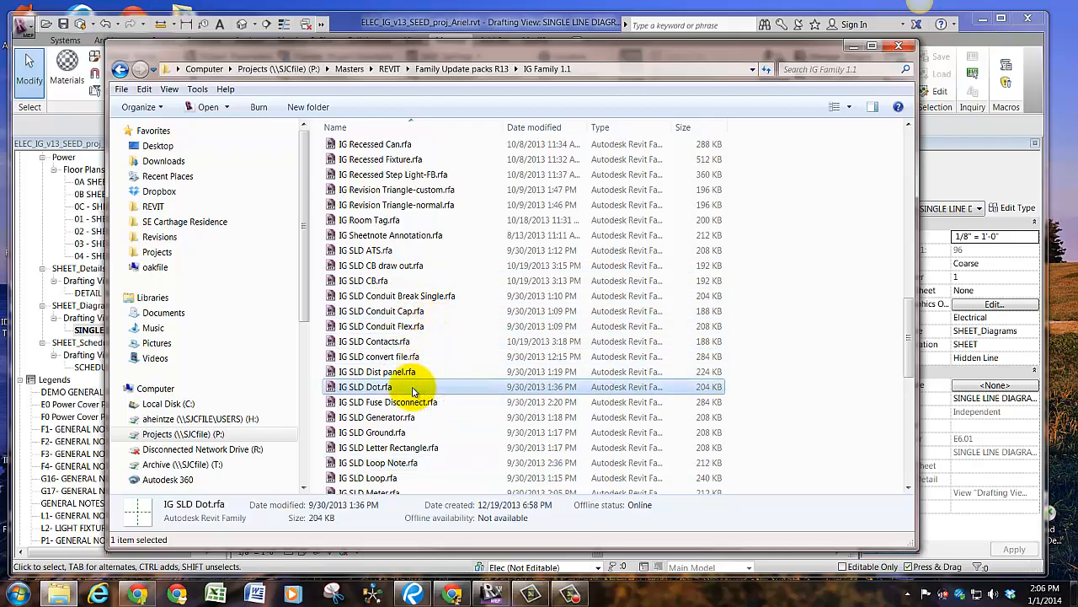
click(378, 418)
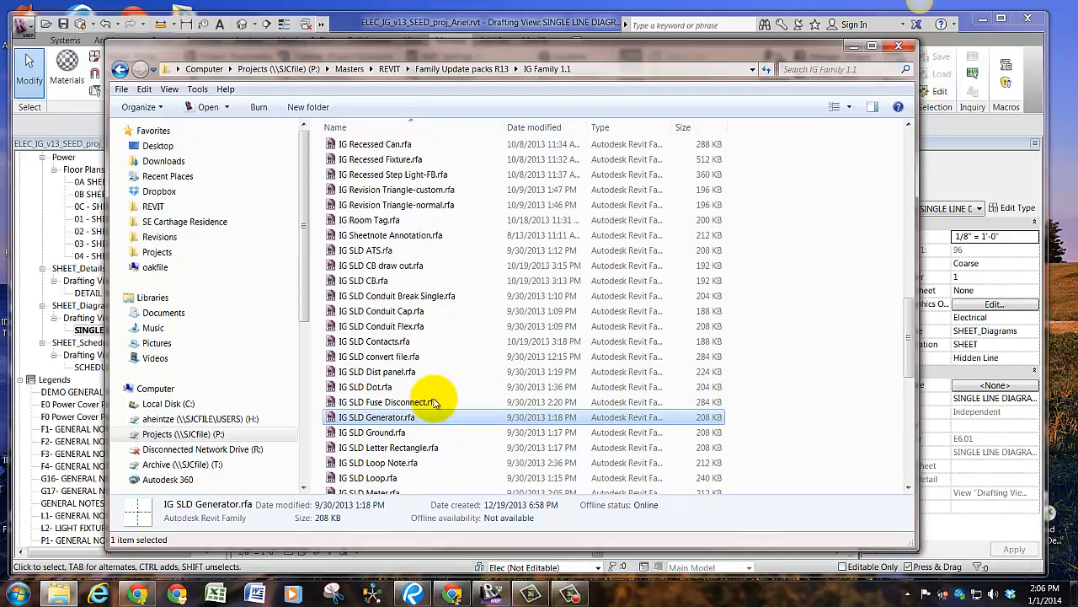
mouse_move(430, 373)
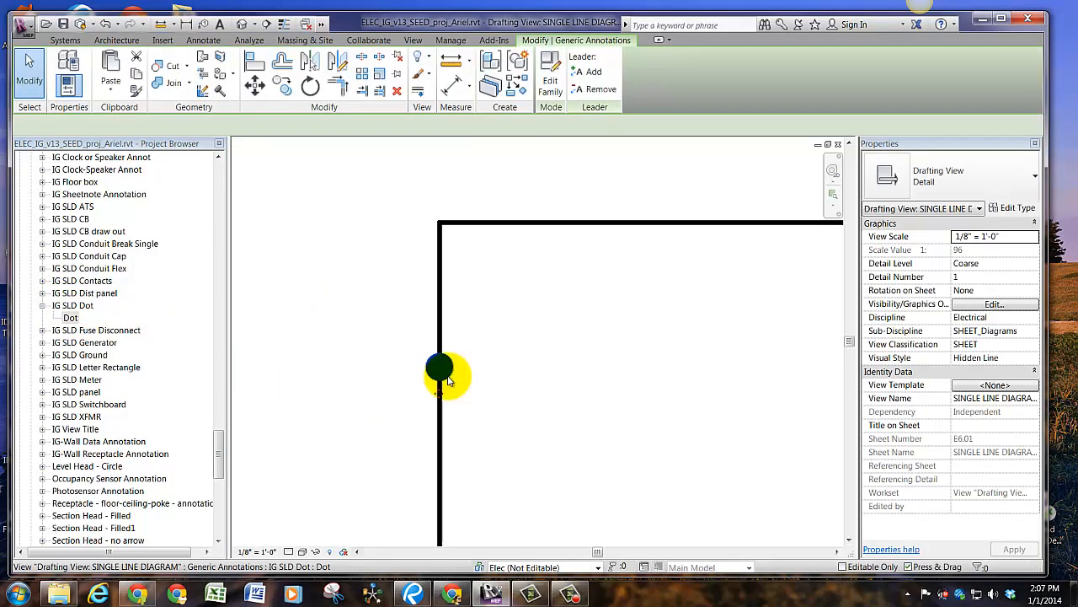
Switch the IG SLD Dot from Filled to Empty so it shows as a hollow ring.
click(438, 367)
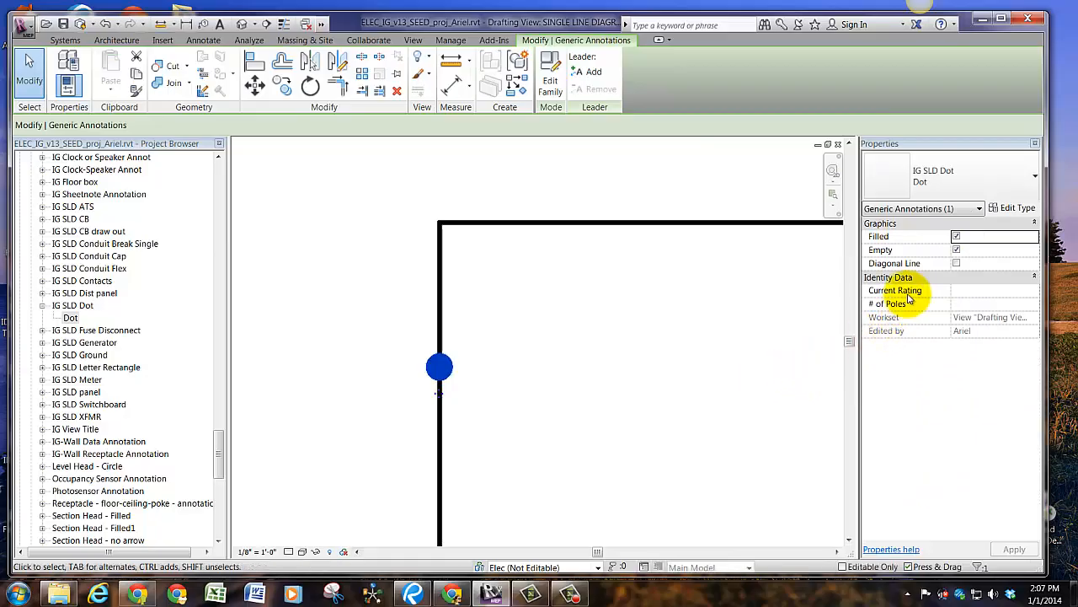
click(958, 263)
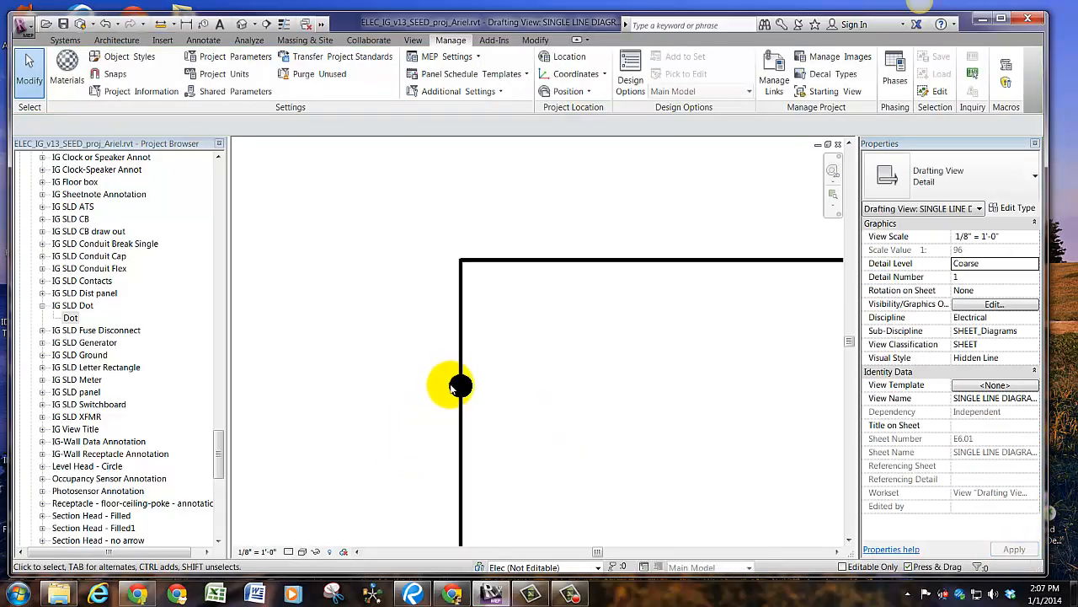
click(460, 384)
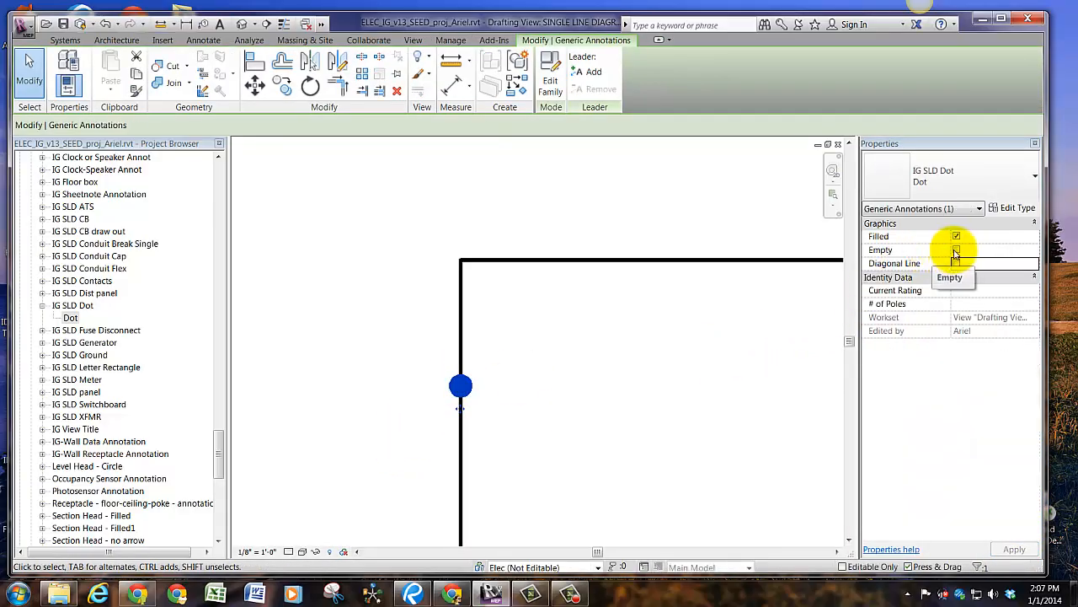
click(957, 236)
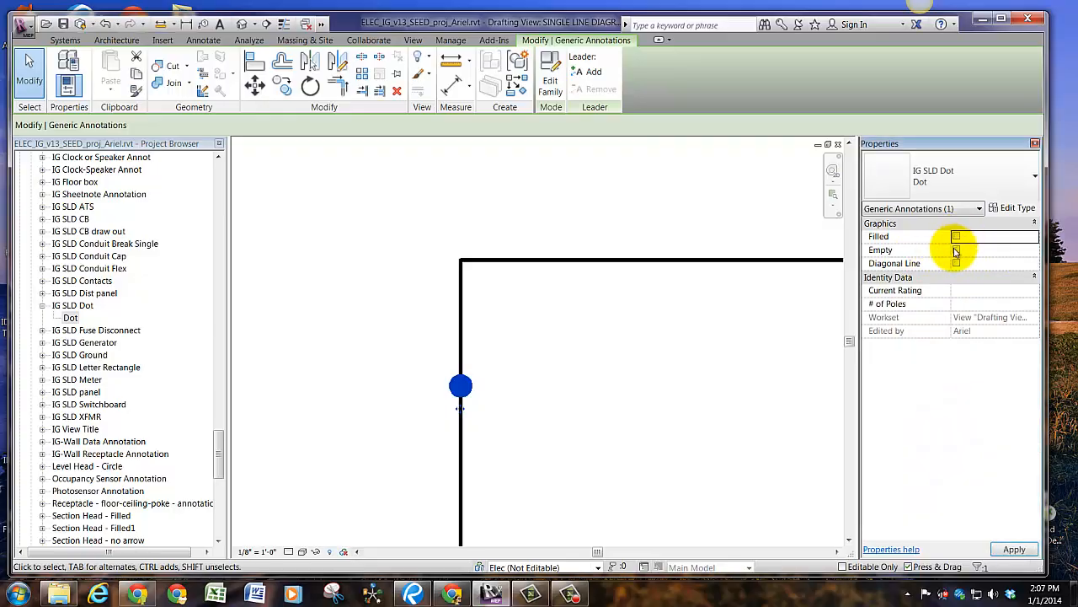
click(957, 250)
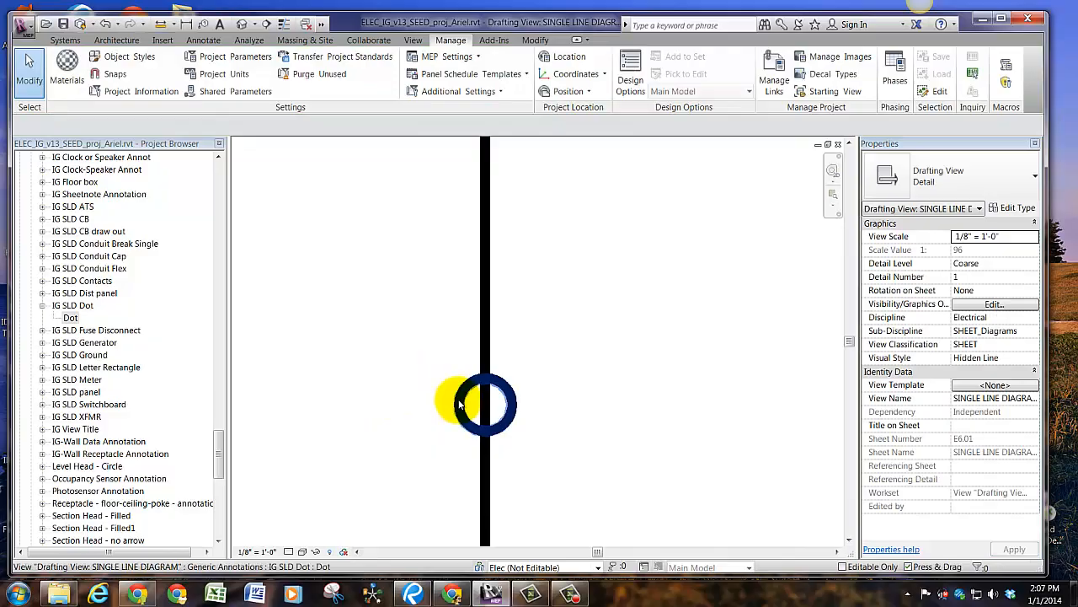
click(482, 404)
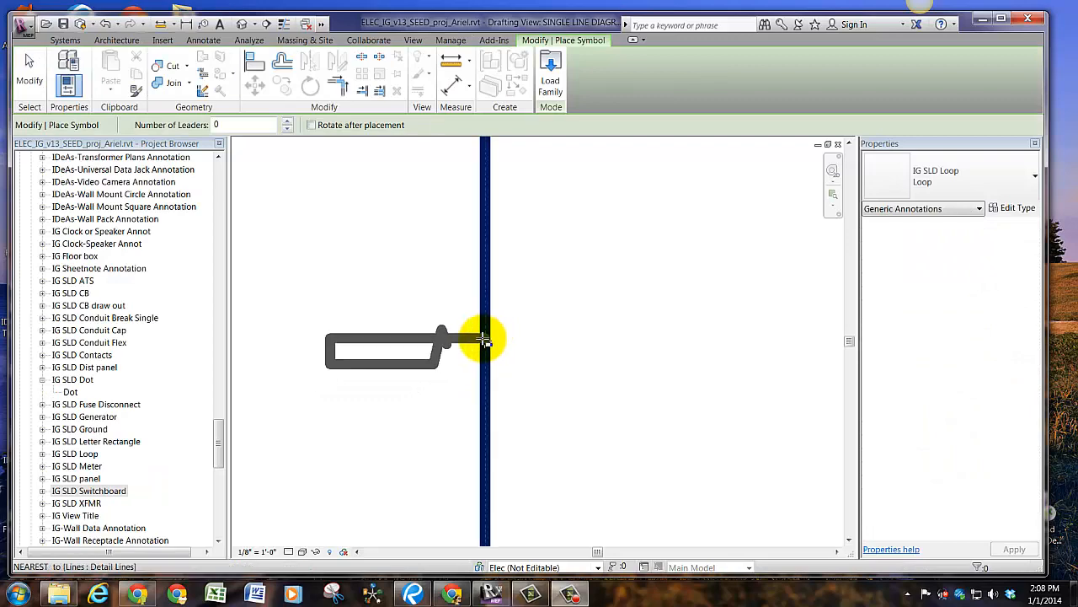
mouse_move(482, 337)
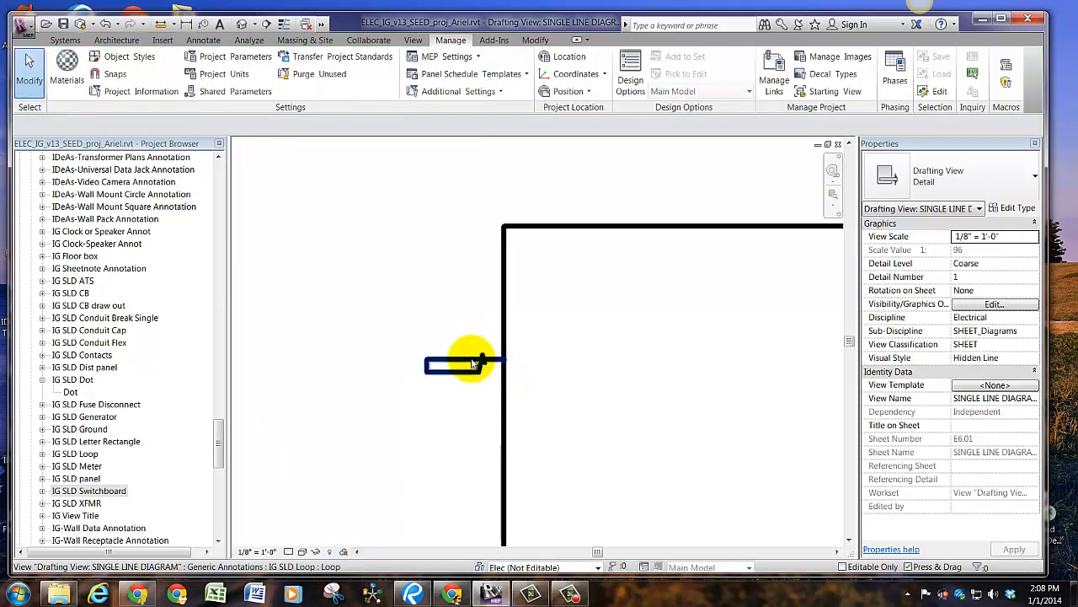
Place the IG SLD Loop symbol on the vertical line with the feeder Loop Note beside it.
drag(472, 363, 337, 418)
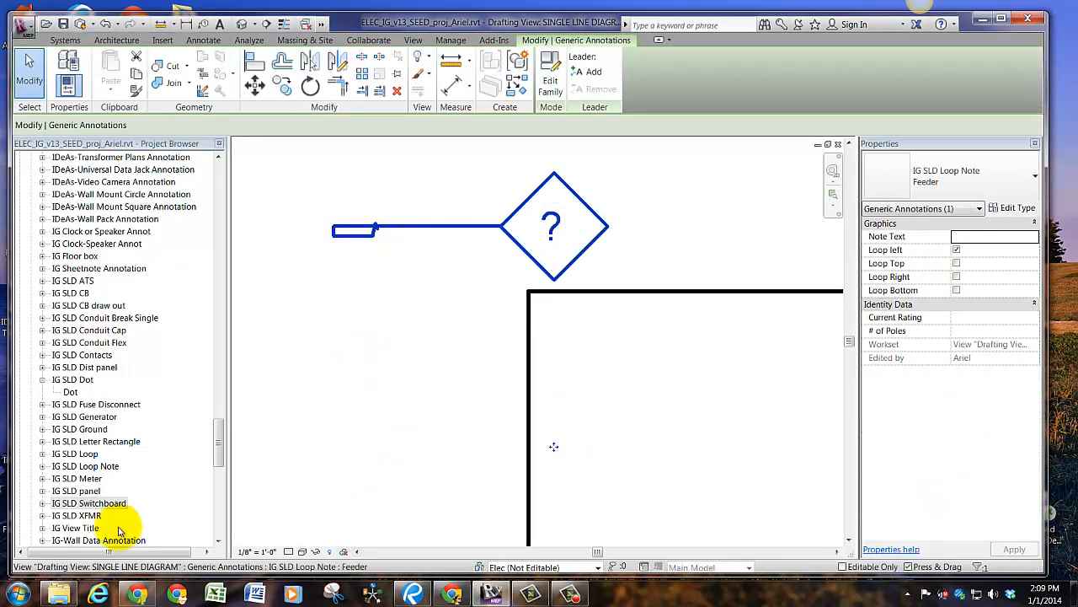
mouse_move(97, 453)
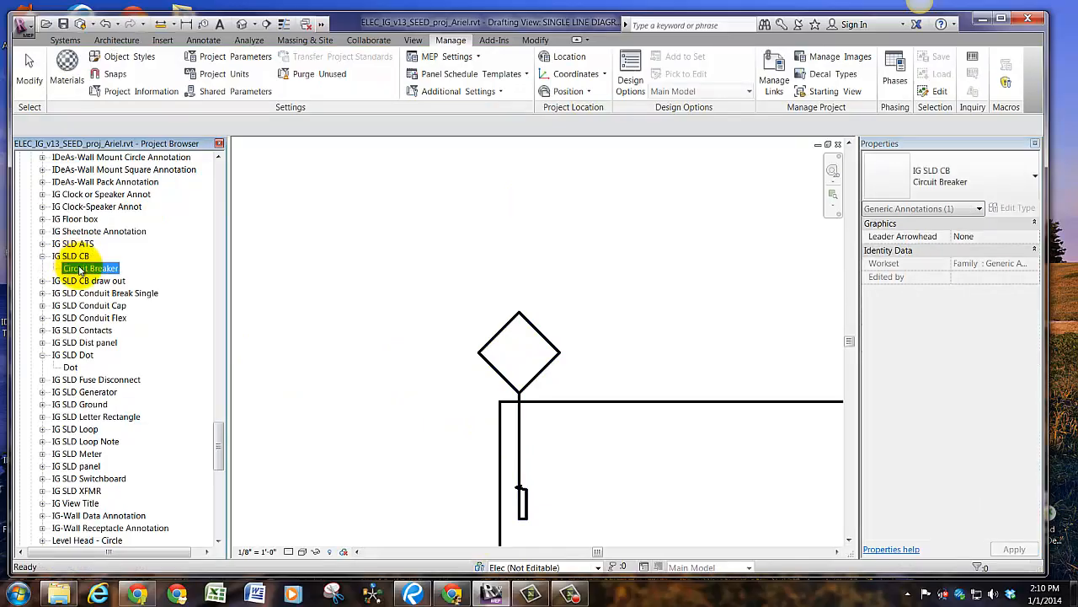
Place an IG SLD CB Circuit Breaker left of the diamond and toggle its New/Existing status.
double_click(91, 268)
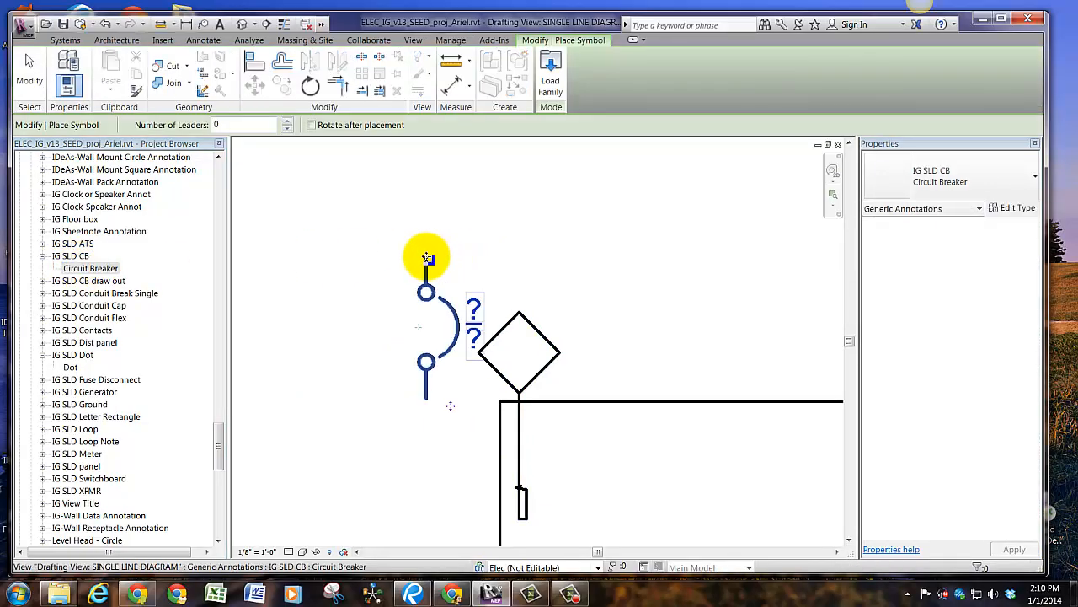
click(452, 40)
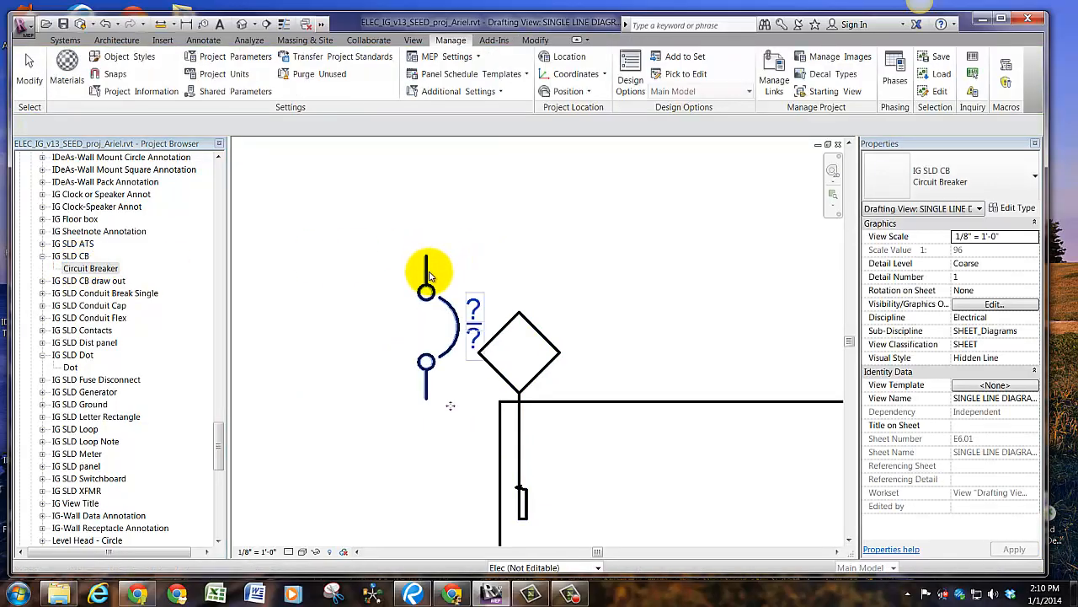
click(428, 270)
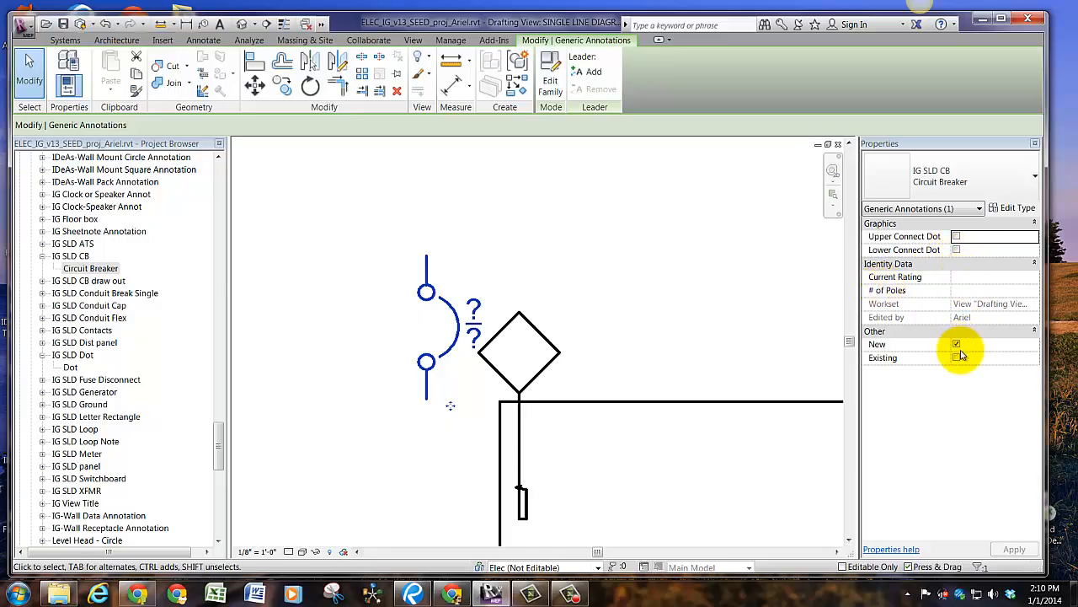
click(957, 357)
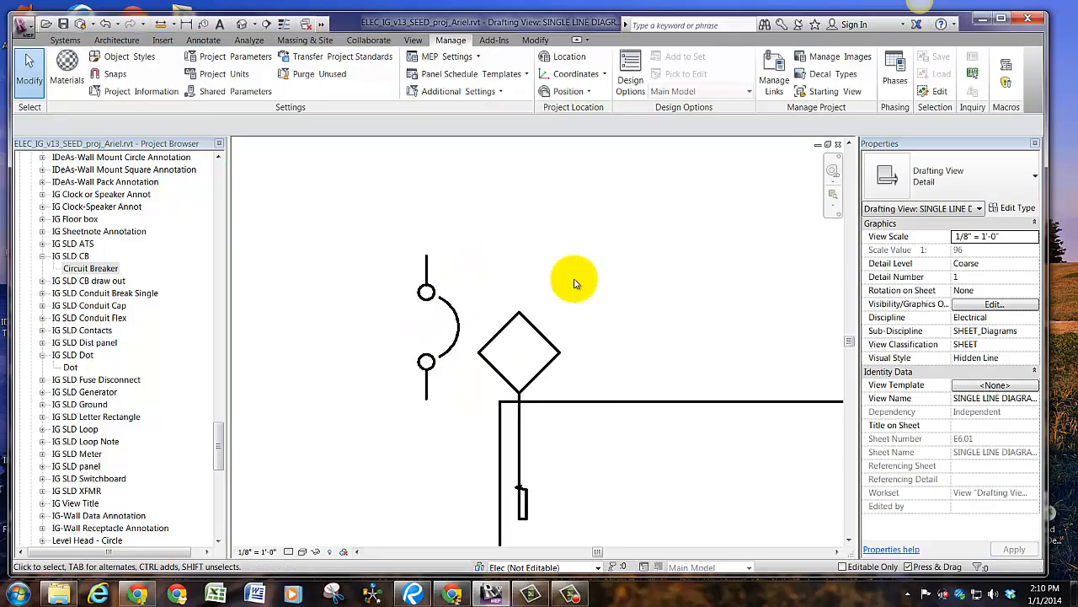
mouse_move(389, 295)
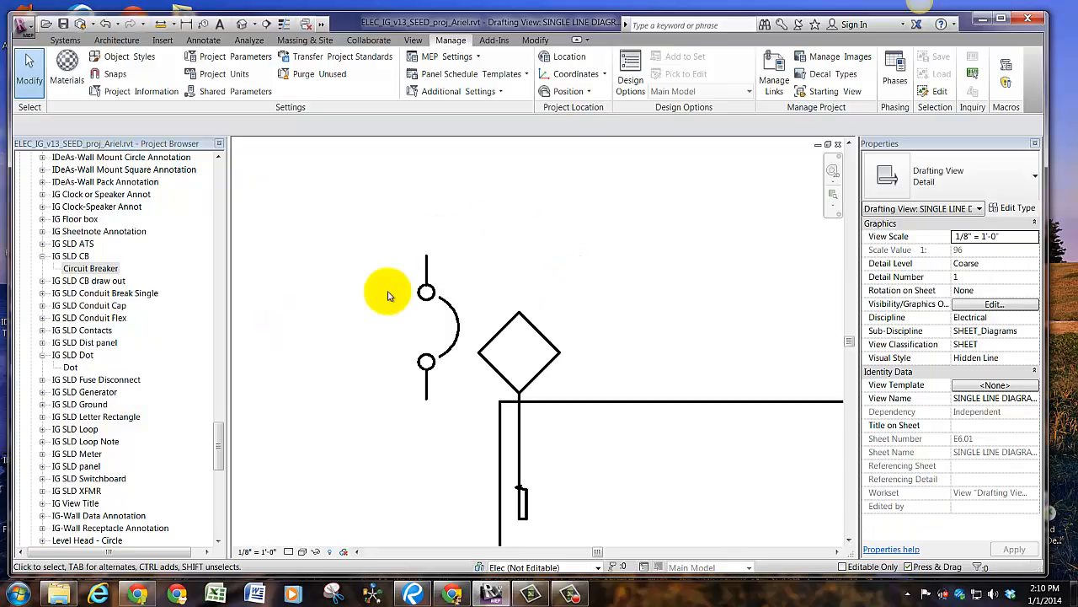
mouse_move(407, 324)
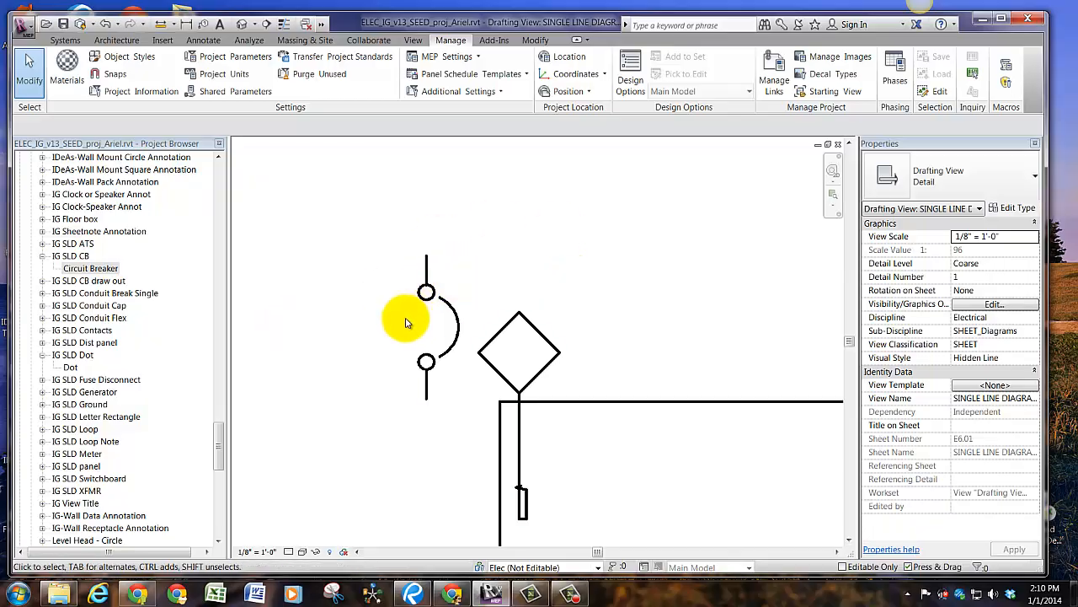